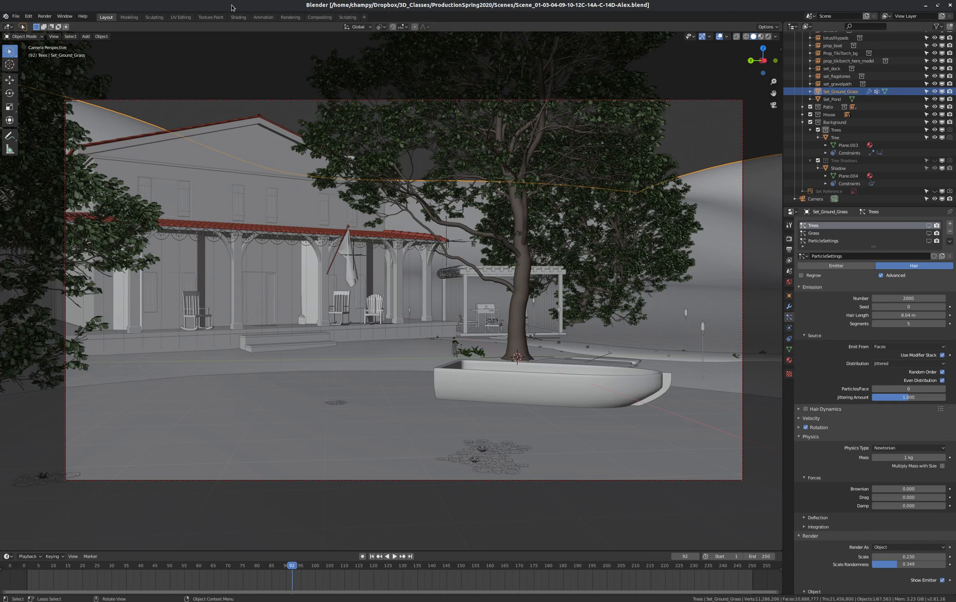
{"action": "mouse_move", "coordinate": [306, 24]}
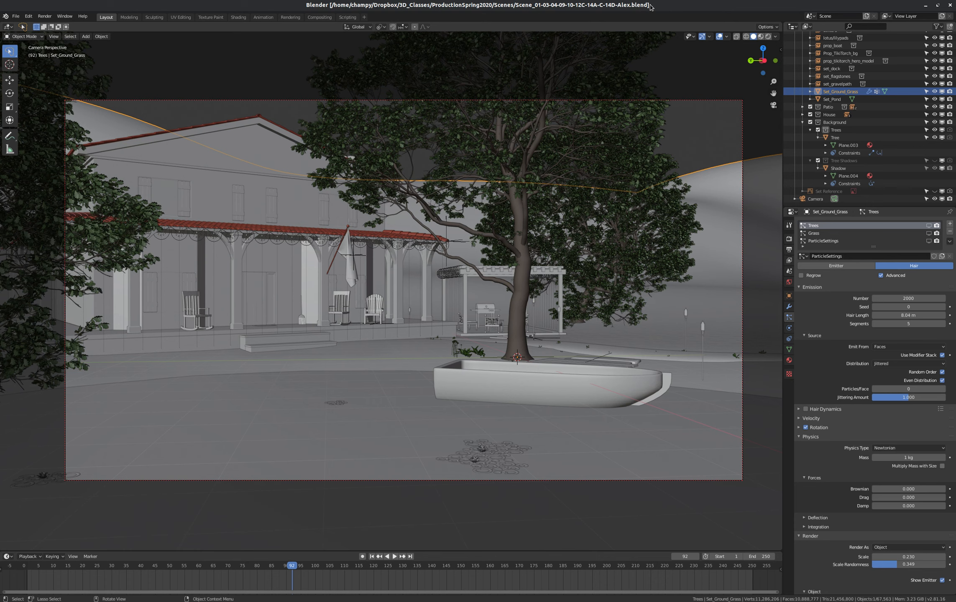
{"action": "mouse_move", "coordinate": [410, 238]}
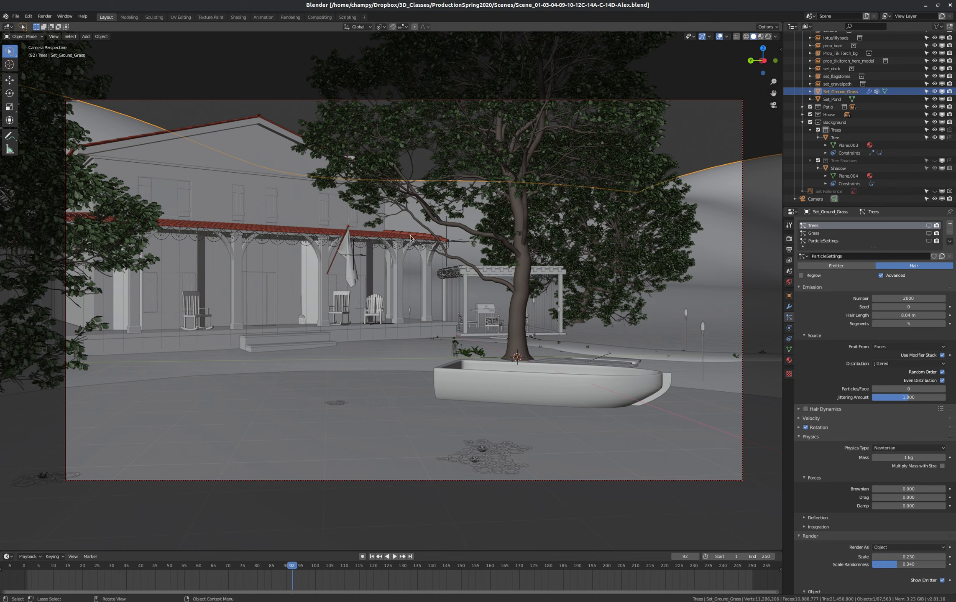
{"action": "mouse_move", "coordinate": [476, 233]}
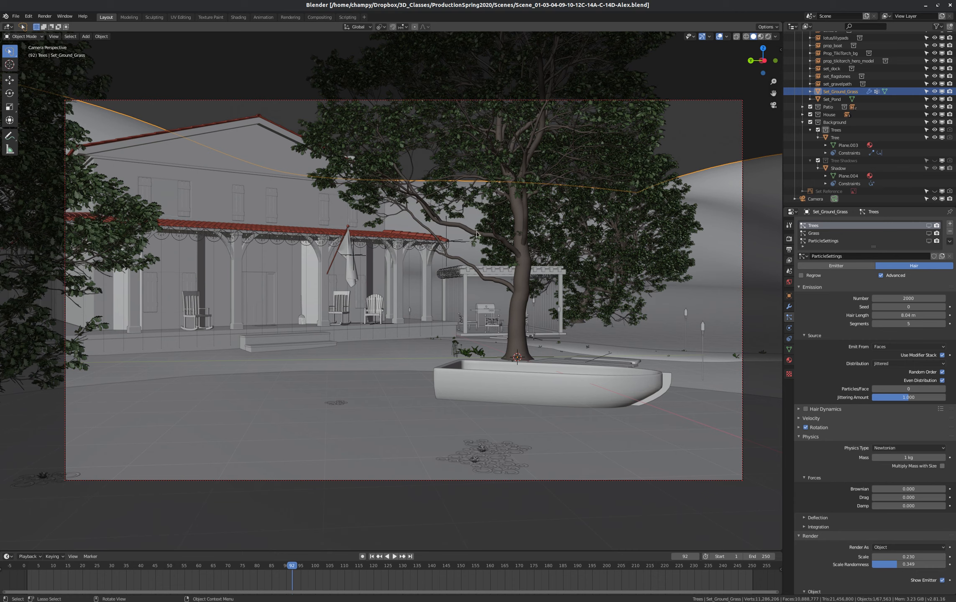
{"action": "mouse_move", "coordinate": [306, 216]}
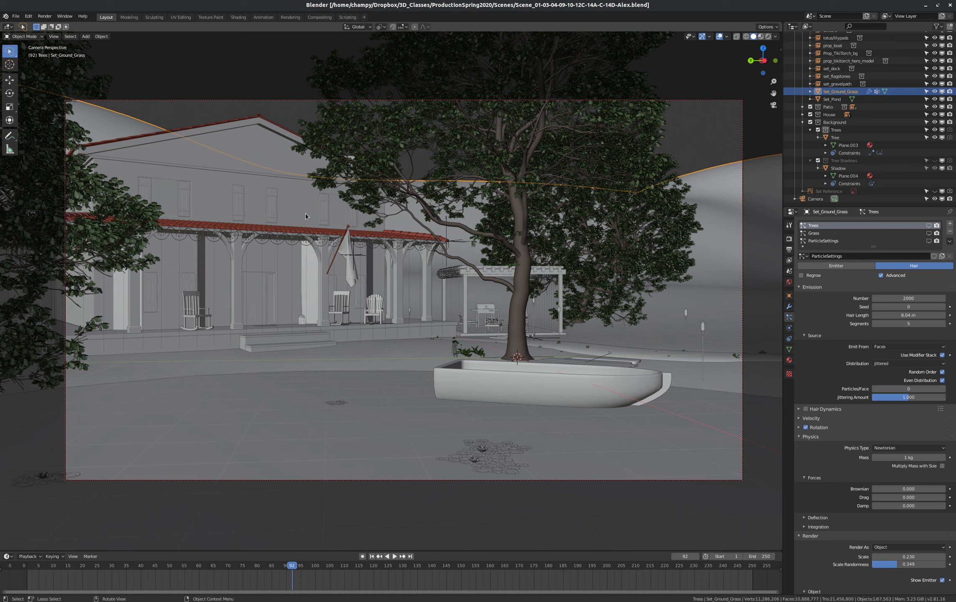
Step: Select the patio pavilion, then the house, then clear the selection in the viewport
{"action": "left_click", "coordinate": [828, 115]}
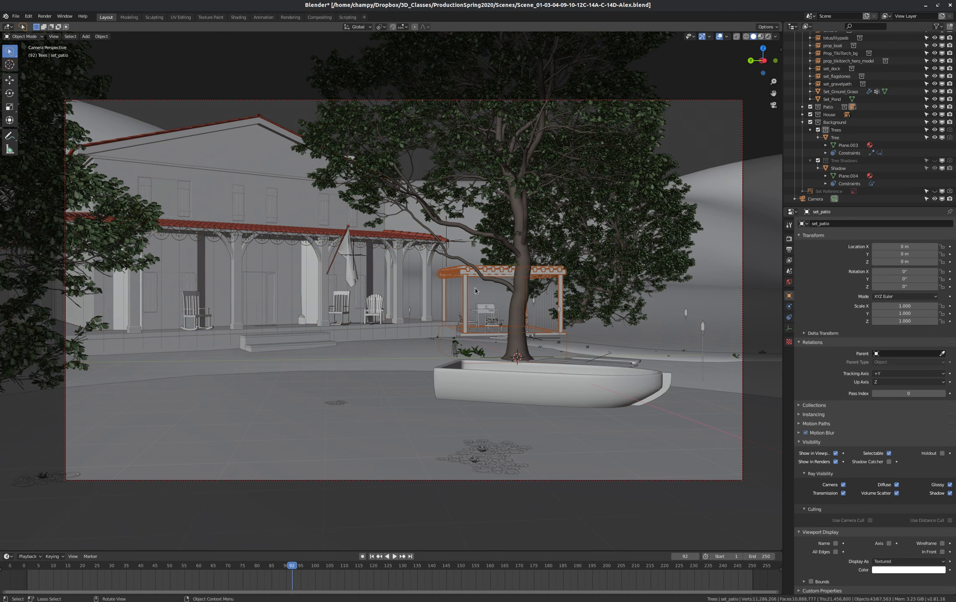
{"action": "mouse_move", "coordinate": [486, 392]}
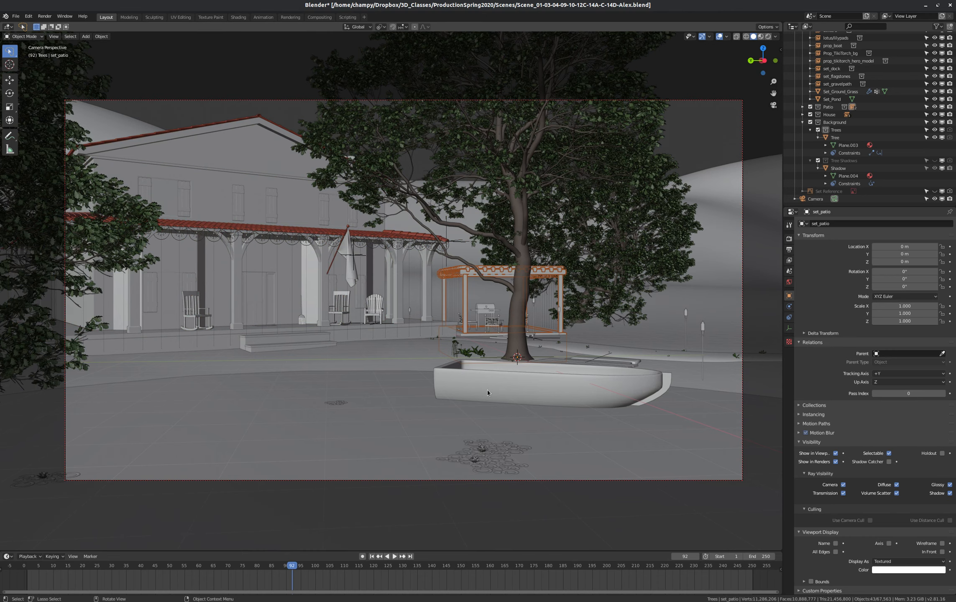
{"action": "left_click", "coordinate": [320, 227]}
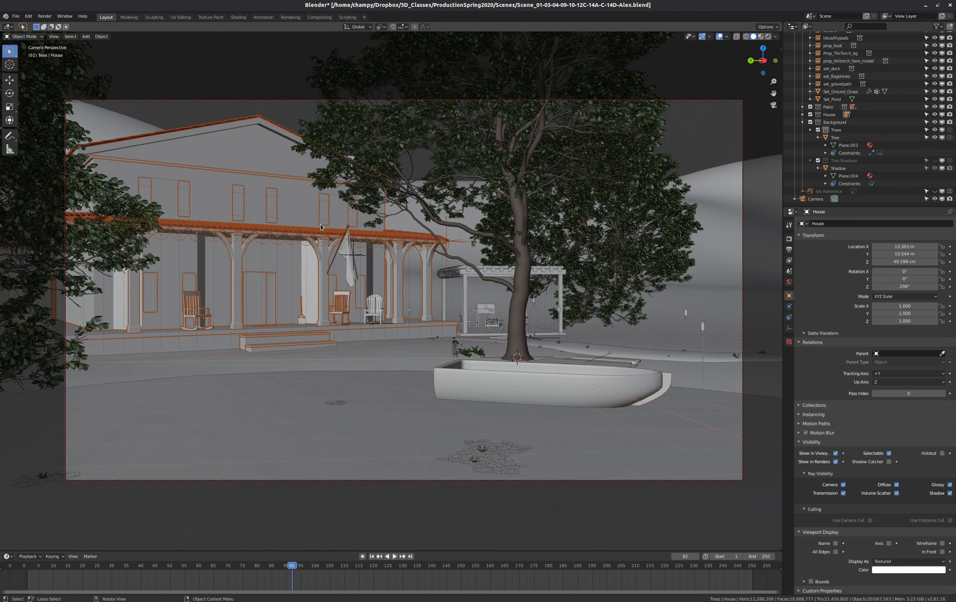
{"action": "left_click", "coordinate": [452, 250]}
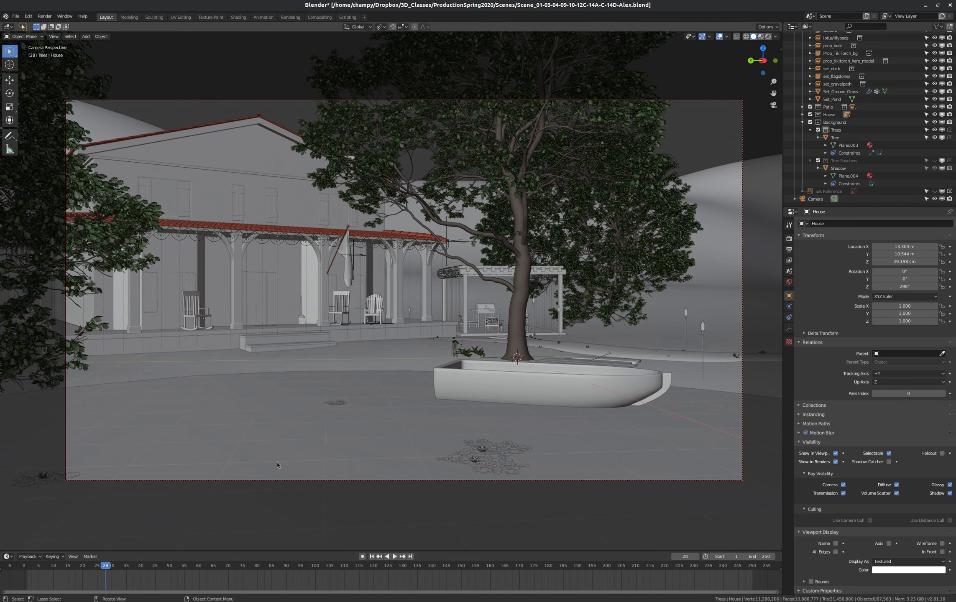
{"action": "mouse_move", "coordinate": [431, 363]}
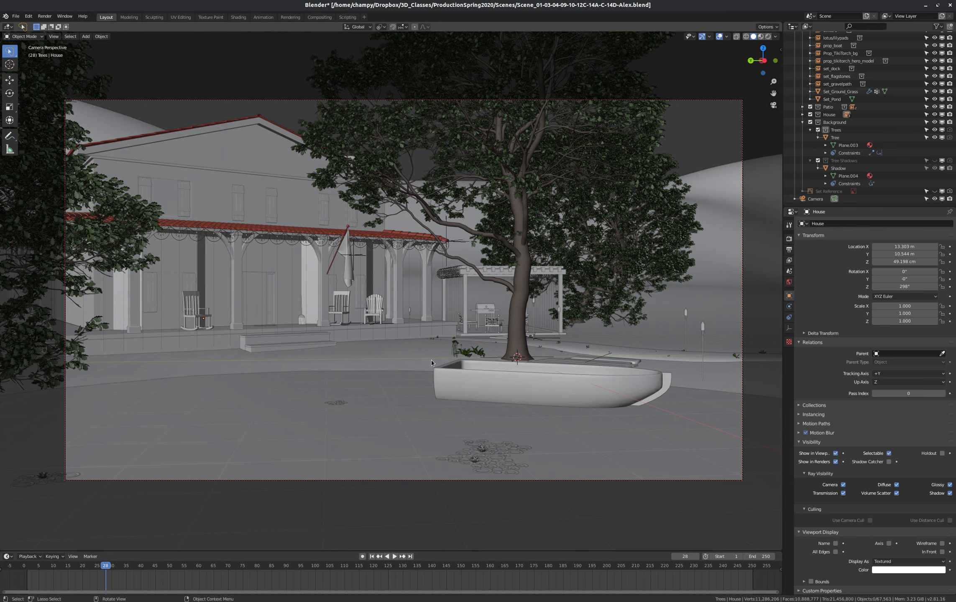
{"action": "mouse_move", "coordinate": [411, 311]}
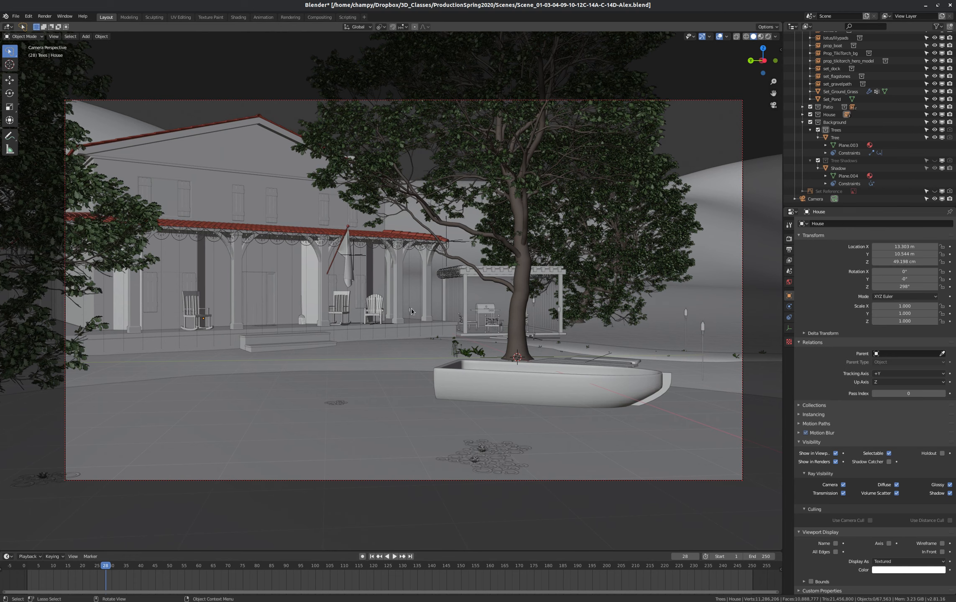
{"action": "mouse_move", "coordinate": [328, 307]}
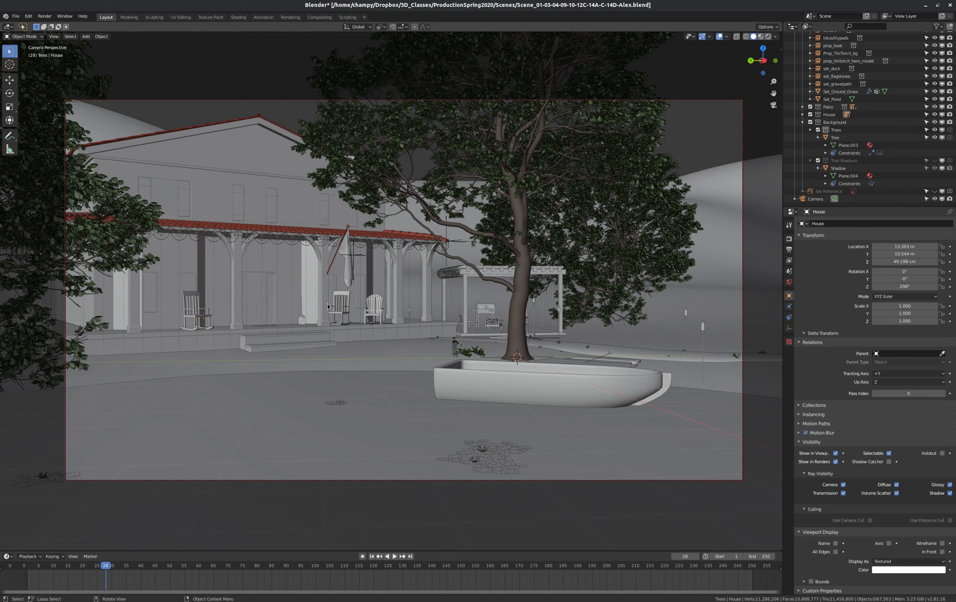
{"action": "mouse_move", "coordinate": [438, 184]}
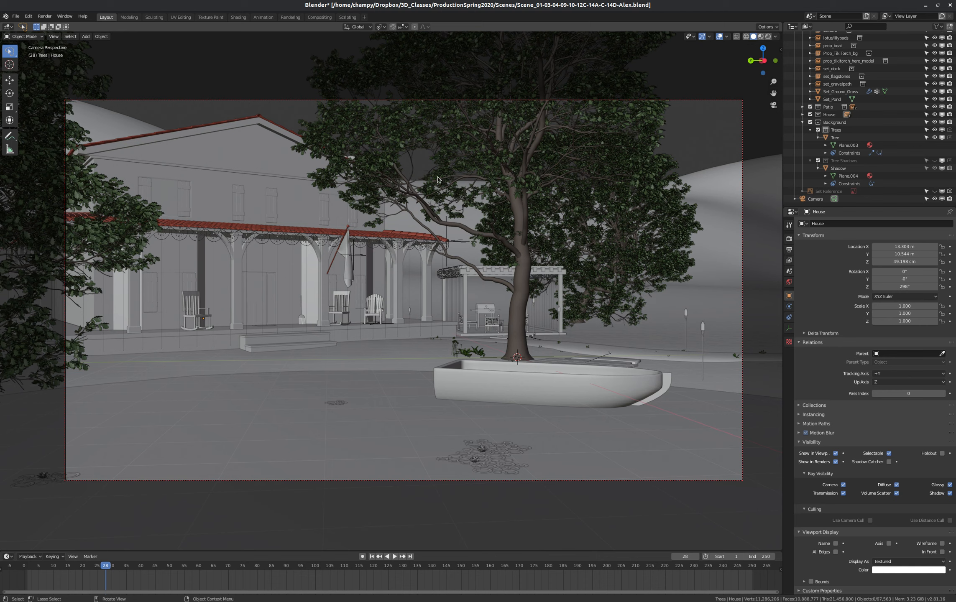
{"action": "mouse_move", "coordinate": [527, 163]}
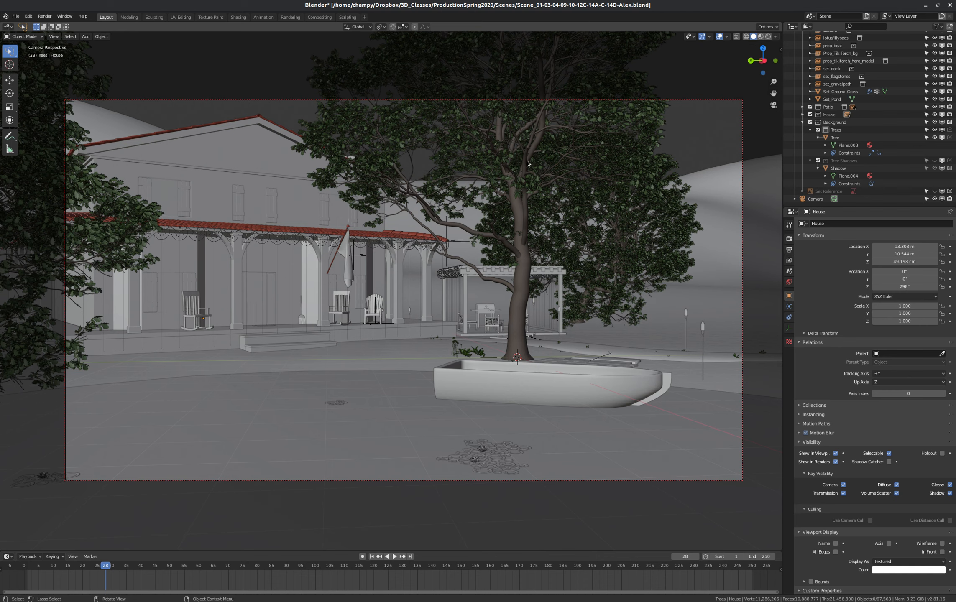
{"action": "mouse_move", "coordinate": [538, 228]}
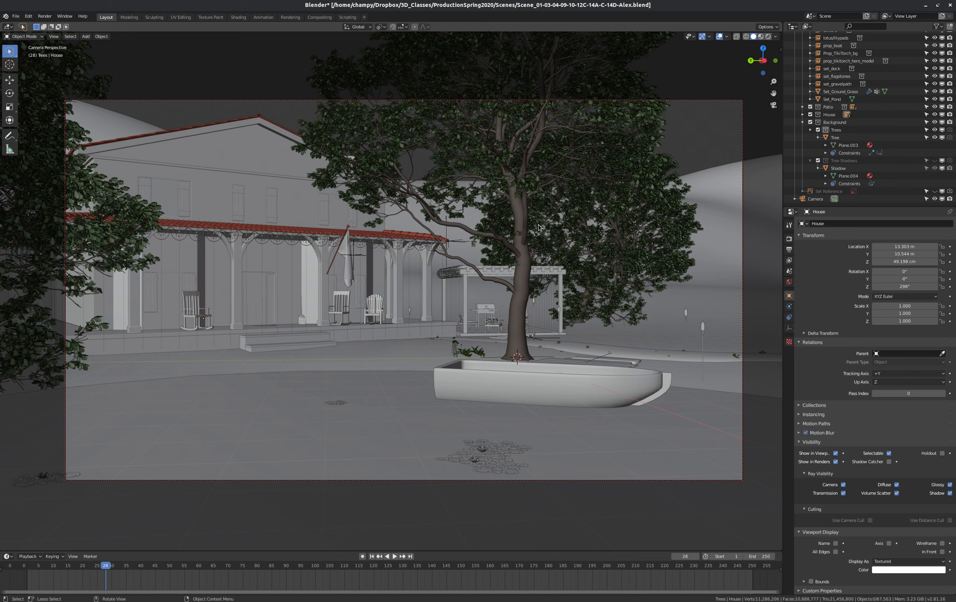
{"action": "mouse_move", "coordinate": [516, 246]}
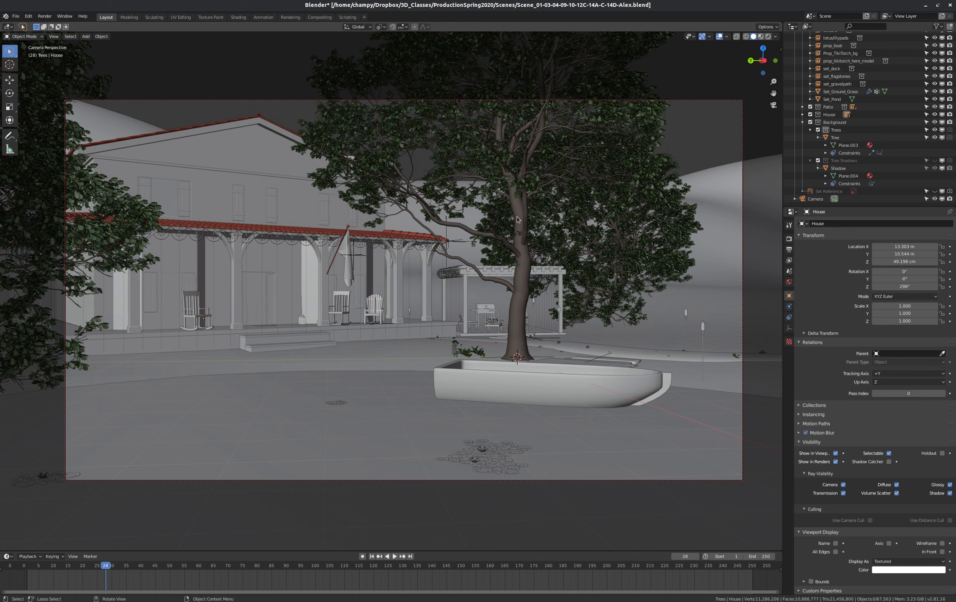
{"action": "mouse_move", "coordinate": [505, 297]}
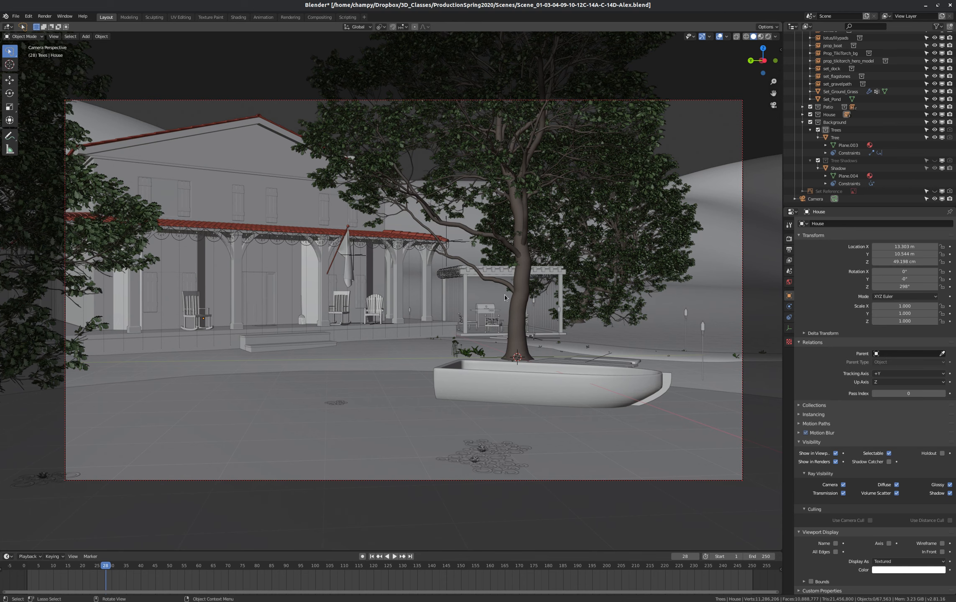
{"action": "mouse_move", "coordinate": [550, 377]}
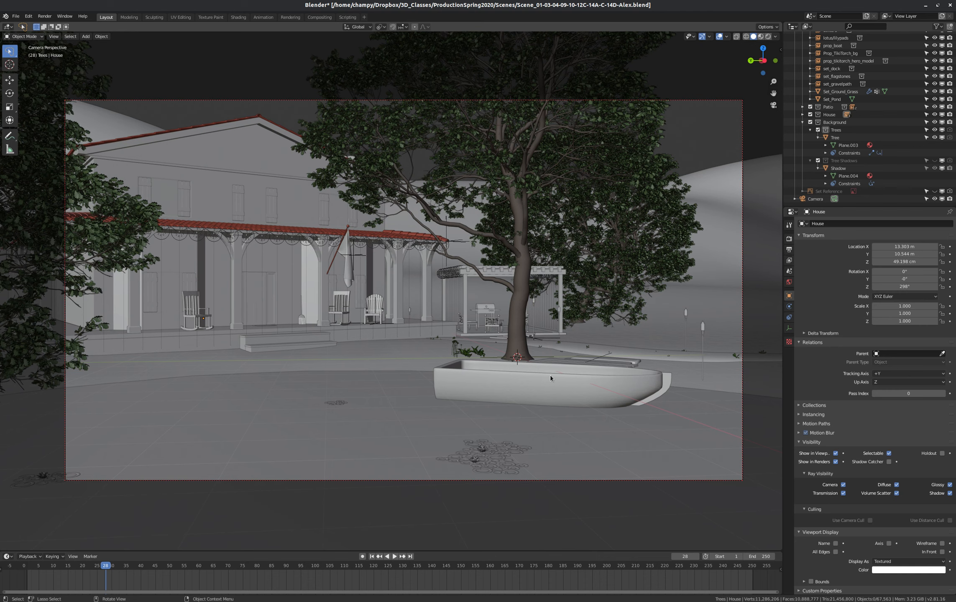
{"action": "mouse_move", "coordinate": [341, 272]}
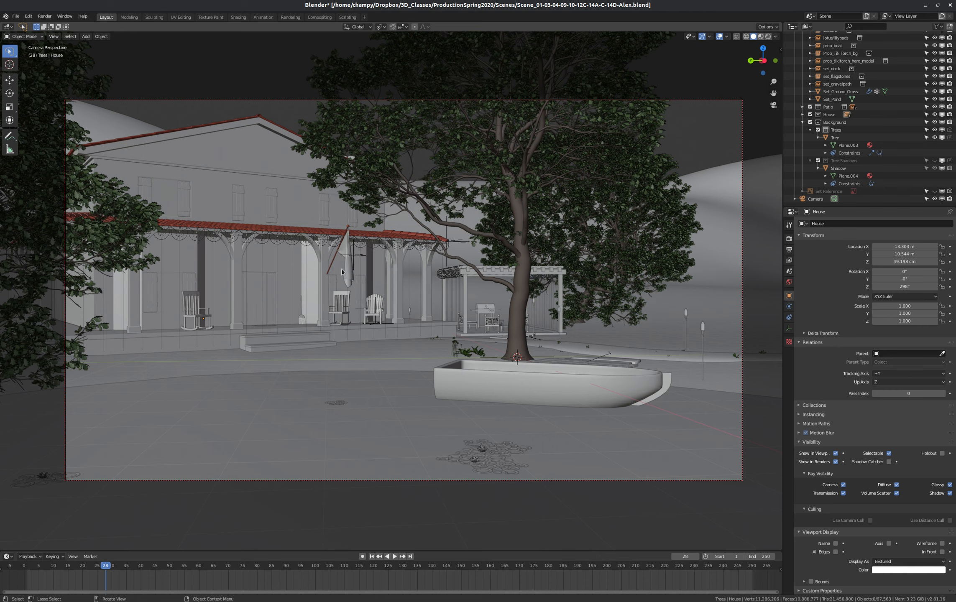
{"action": "mouse_move", "coordinate": [285, 235]}
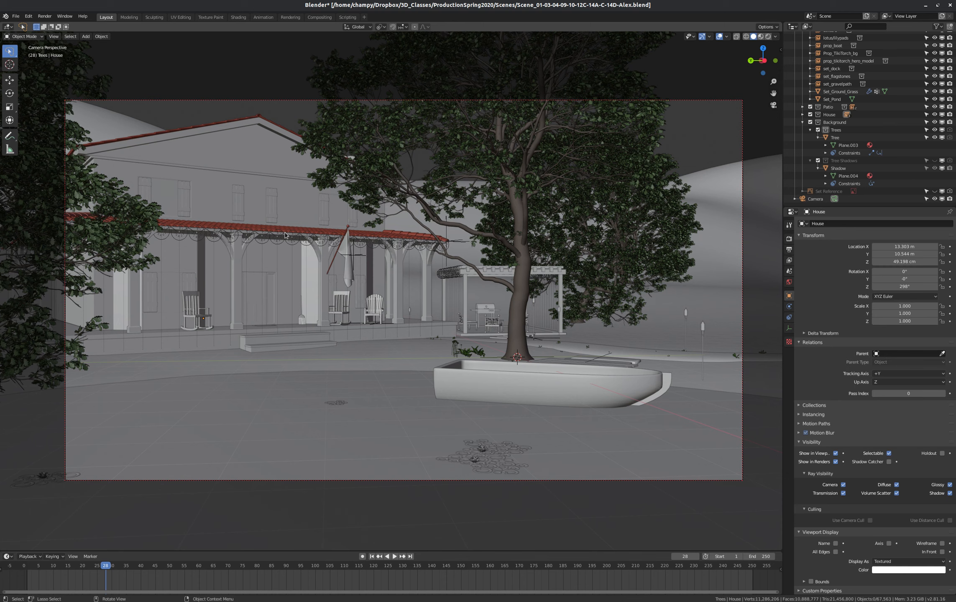
{"action": "mouse_move", "coordinate": [372, 189]}
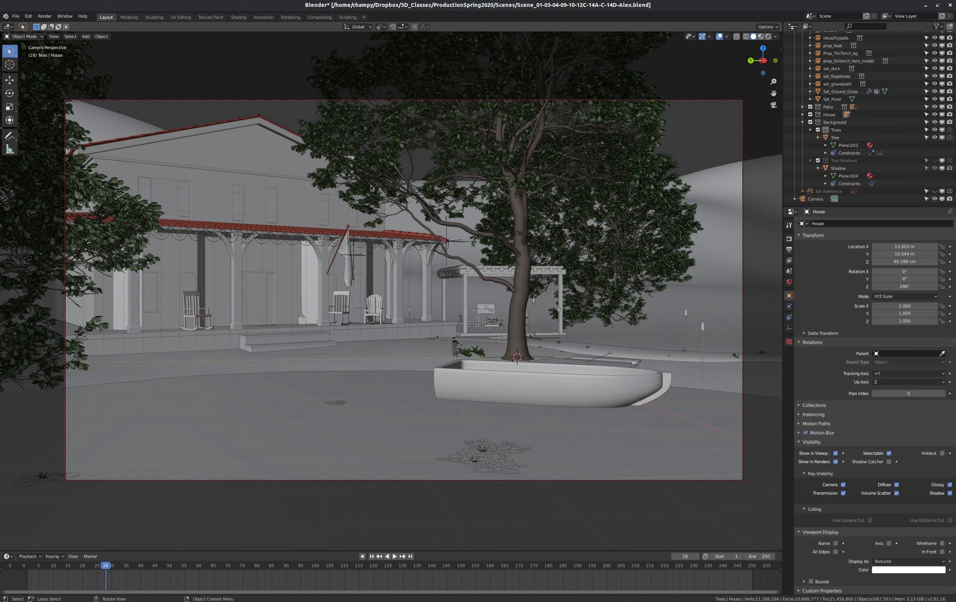
{"action": "mouse_move", "coordinate": [444, 158]}
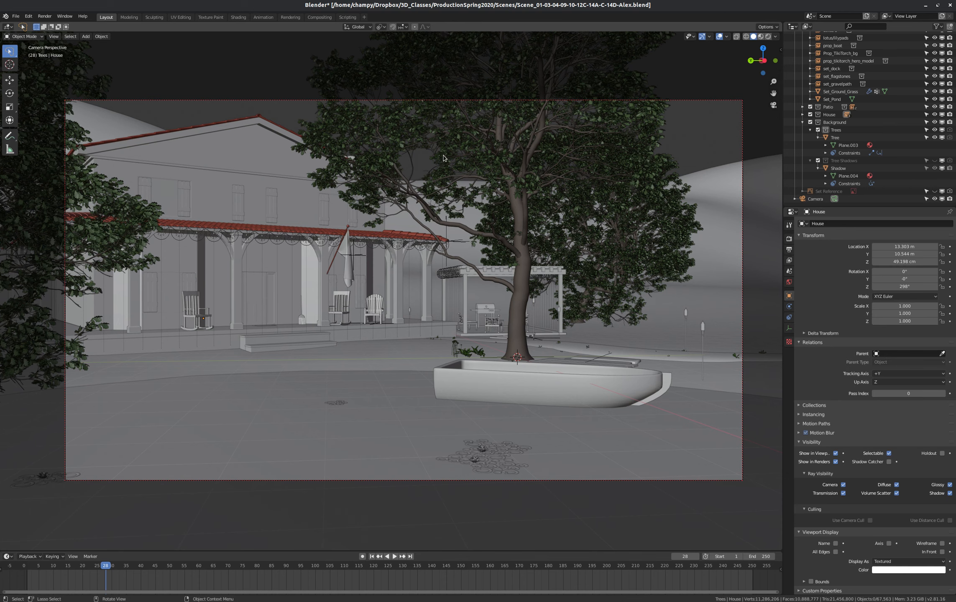
{"action": "mouse_move", "coordinate": [644, 145]}
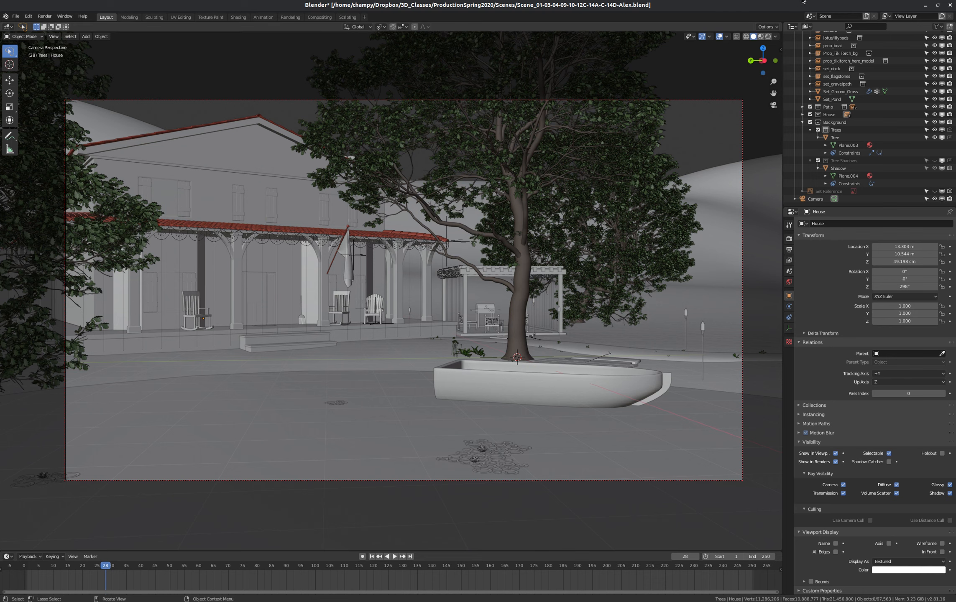
{"action": "left_click", "coordinate": [832, 15]}
{"action": "type", "text": "01"}
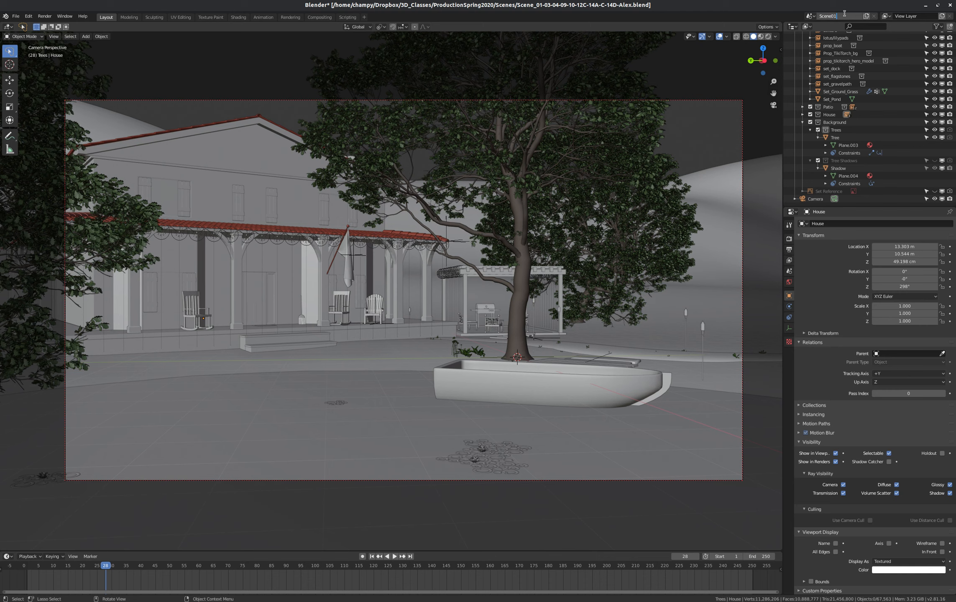
{"action": "mouse_move", "coordinate": [844, 12]}
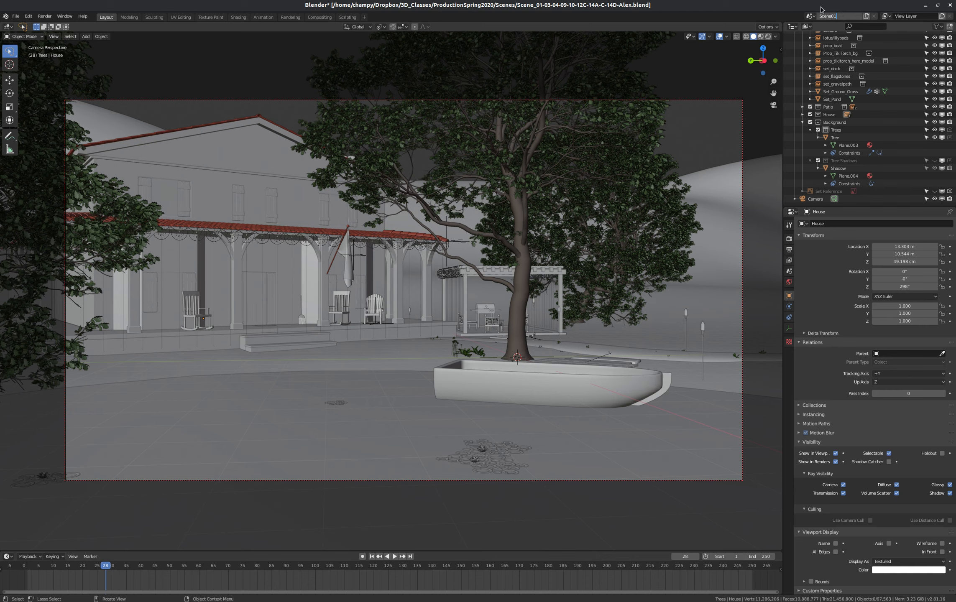
{"action": "mouse_move", "coordinate": [734, 102]}
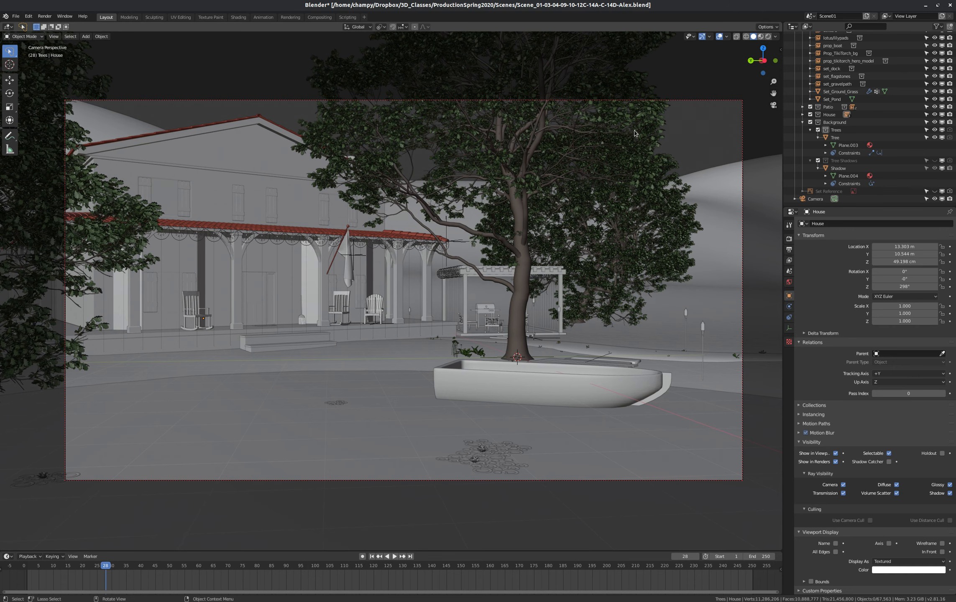
{"action": "mouse_move", "coordinate": [580, 212]}
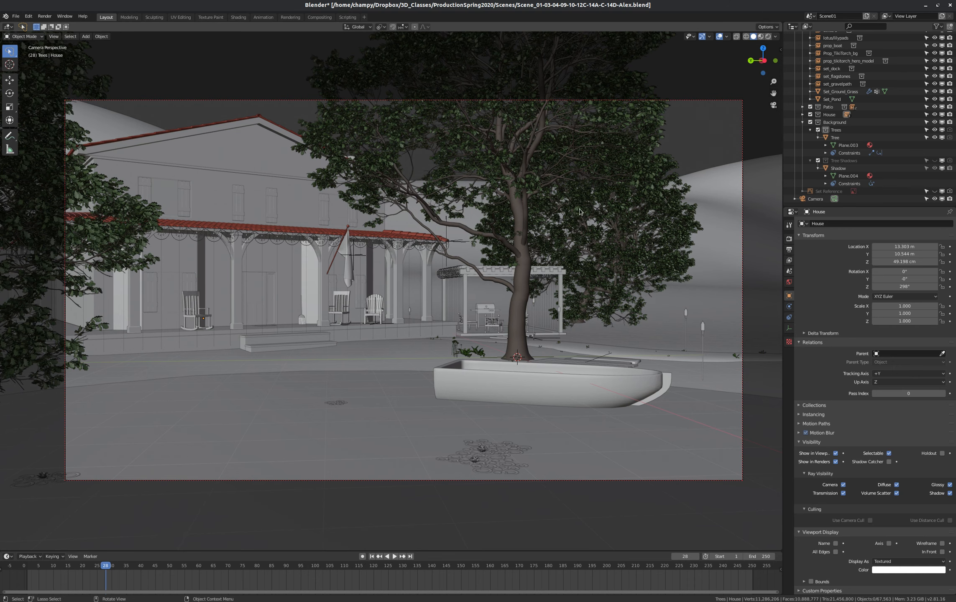
{"action": "mouse_move", "coordinate": [762, 41]}
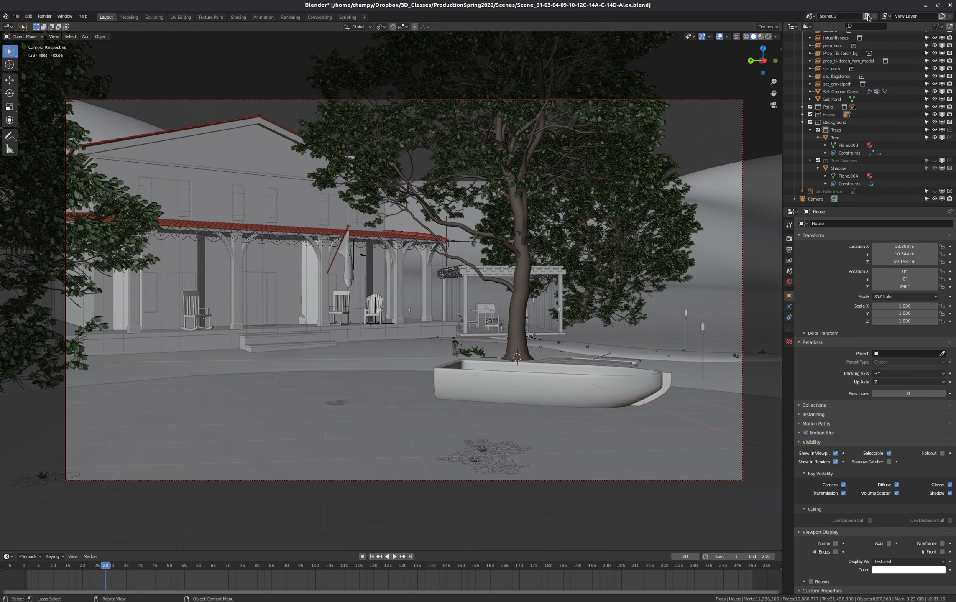
Step: Review Scene01's Cycles render settings and add a brand-new empty scene named Scene
{"action": "left_click", "coordinate": [868, 16]}
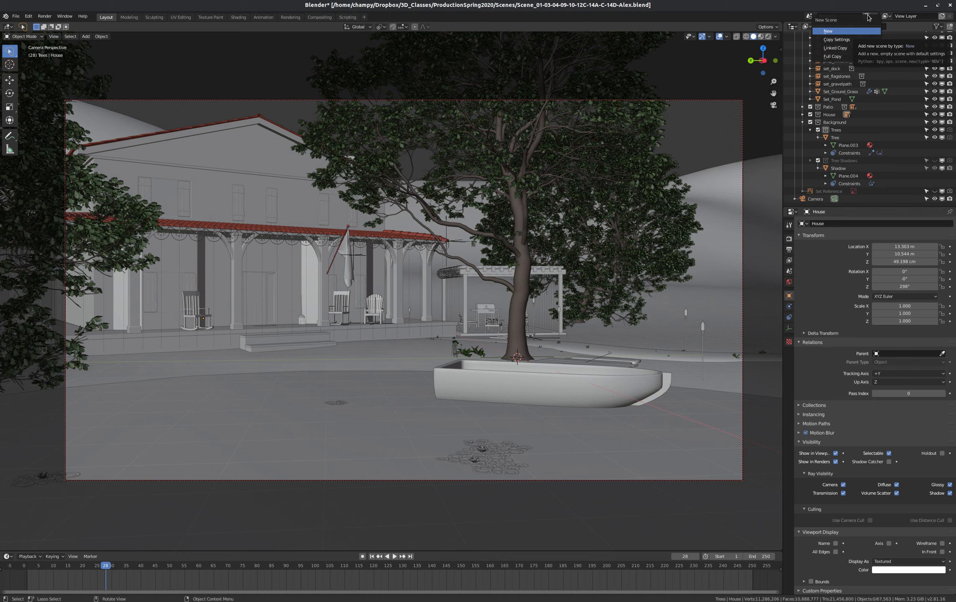
{"action": "mouse_move", "coordinate": [832, 31]}
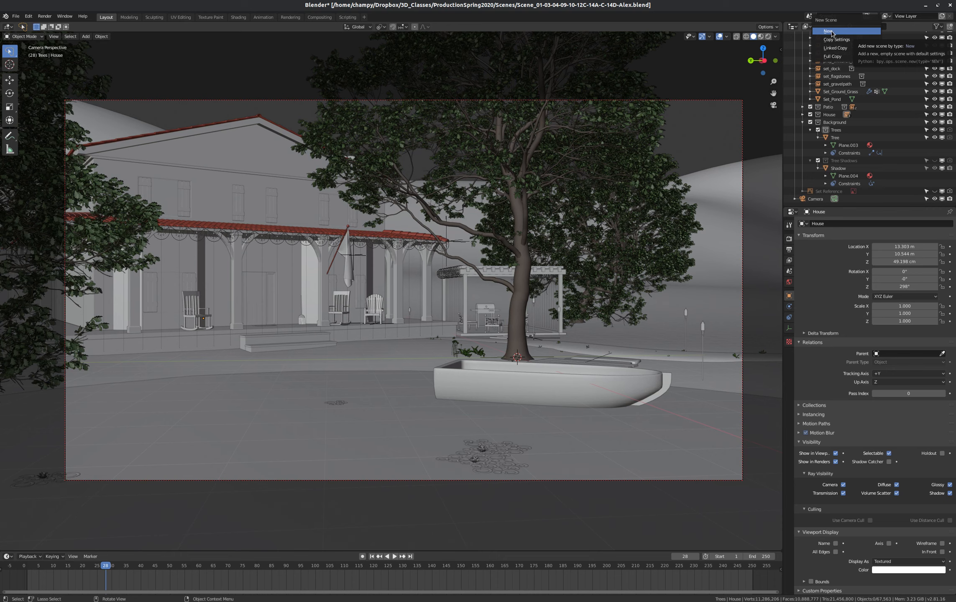
{"action": "left_click", "coordinate": [829, 31]}
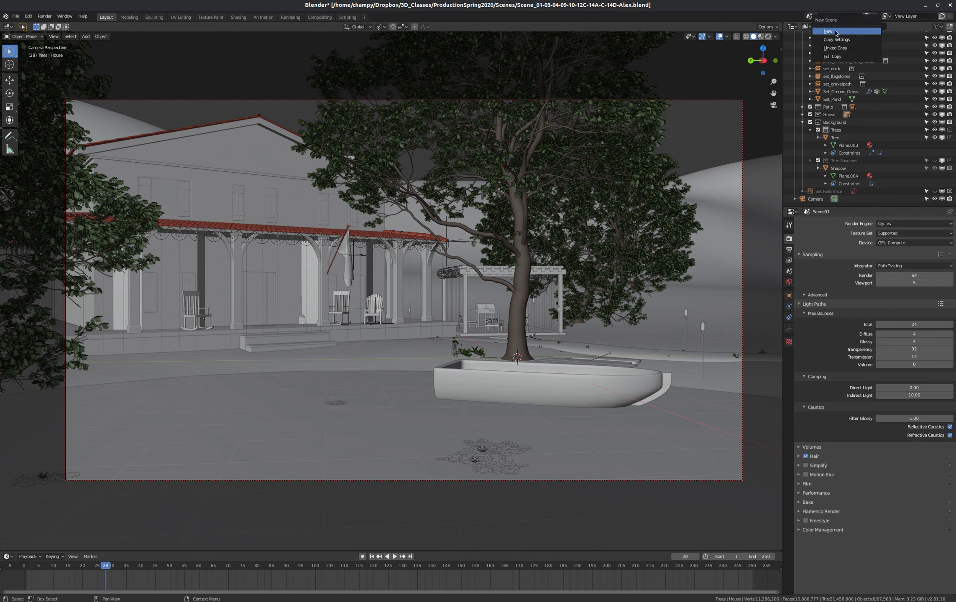
{"action": "left_click", "coordinate": [828, 31]}
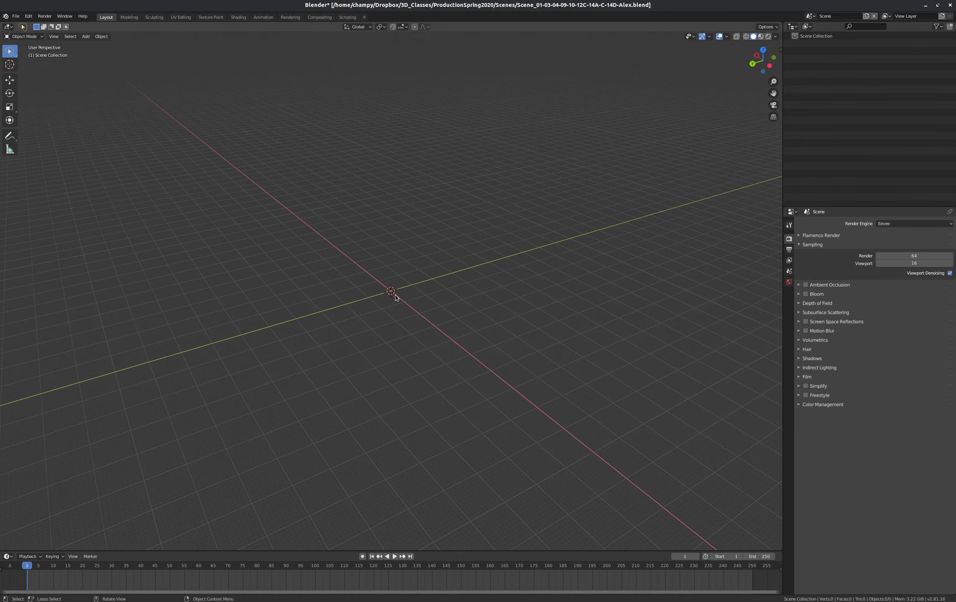
{"action": "mouse_move", "coordinate": [458, 293]}
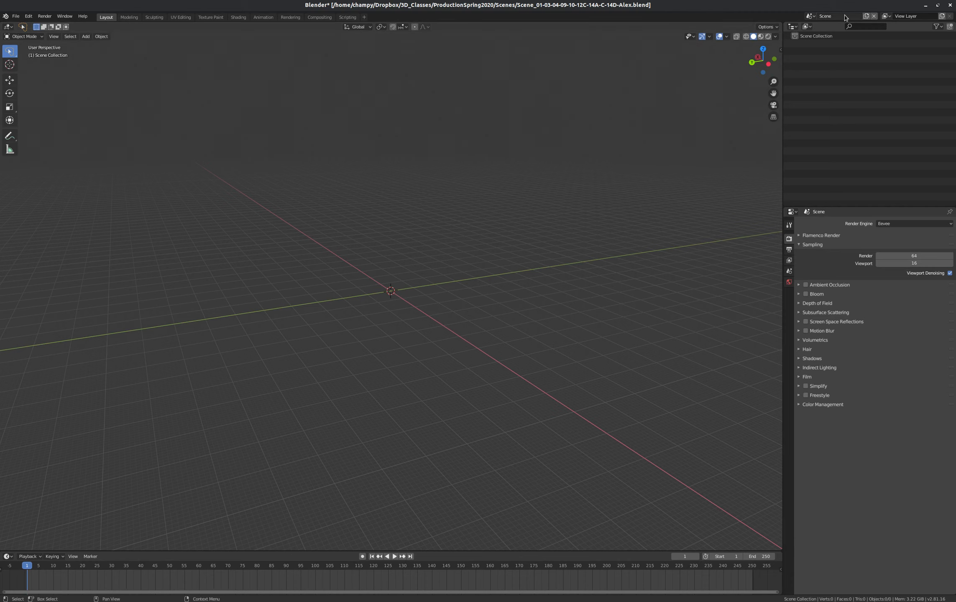
Step: Return to Scene01 and add an empty Scene01.001 via New Scene > Copy Settings
{"action": "left_click", "coordinate": [841, 17]}
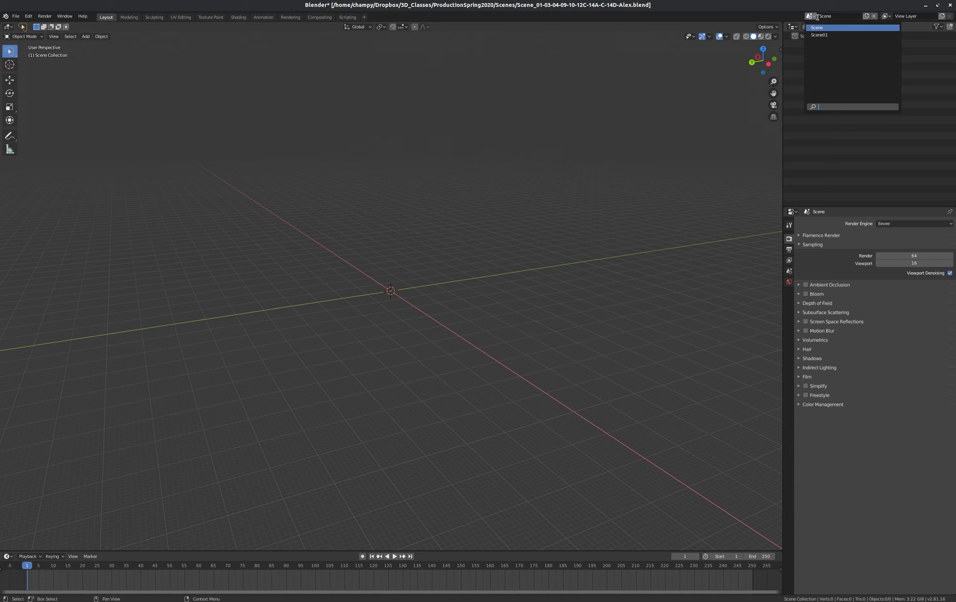
{"action": "left_click", "coordinate": [825, 17]}
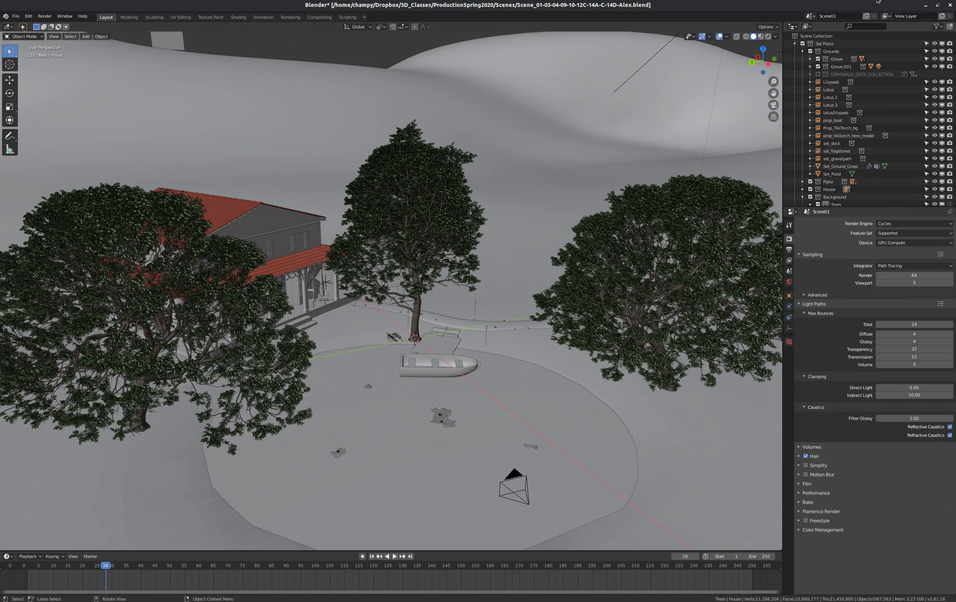
{"action": "left_click", "coordinate": [867, 17]}
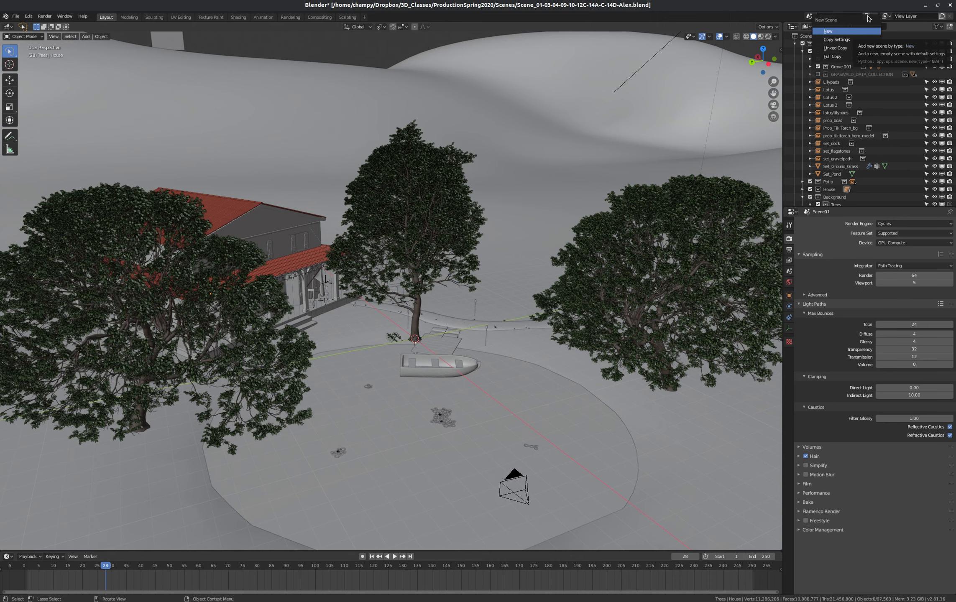
{"action": "mouse_move", "coordinate": [836, 39]}
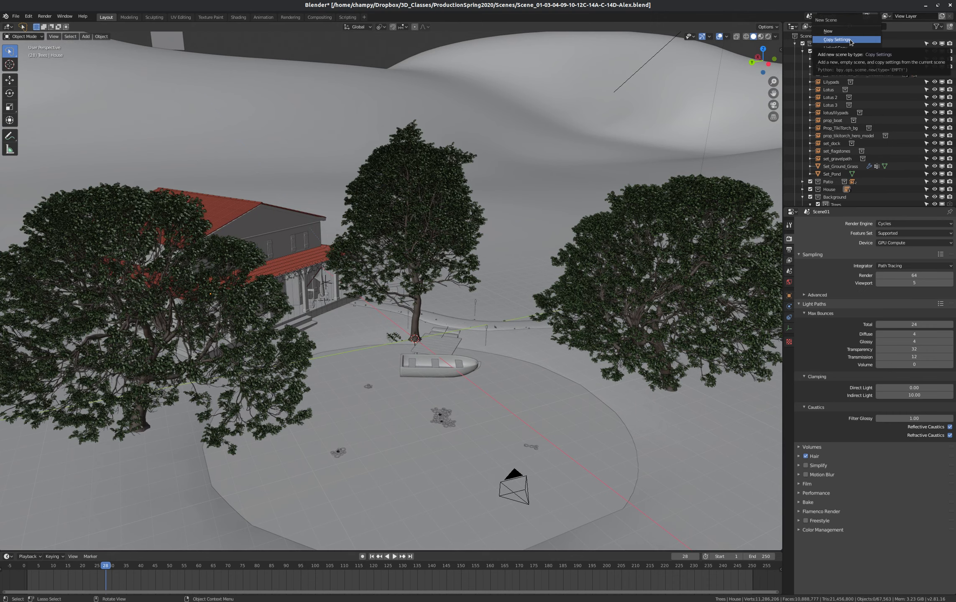
{"action": "left_click", "coordinate": [827, 31]}
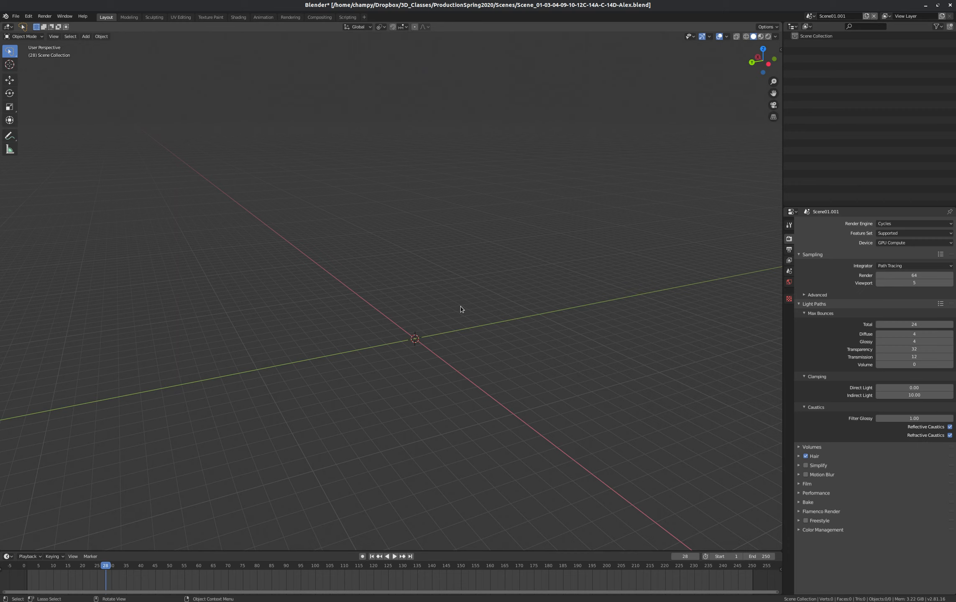
{"action": "mouse_move", "coordinate": [664, 204]}
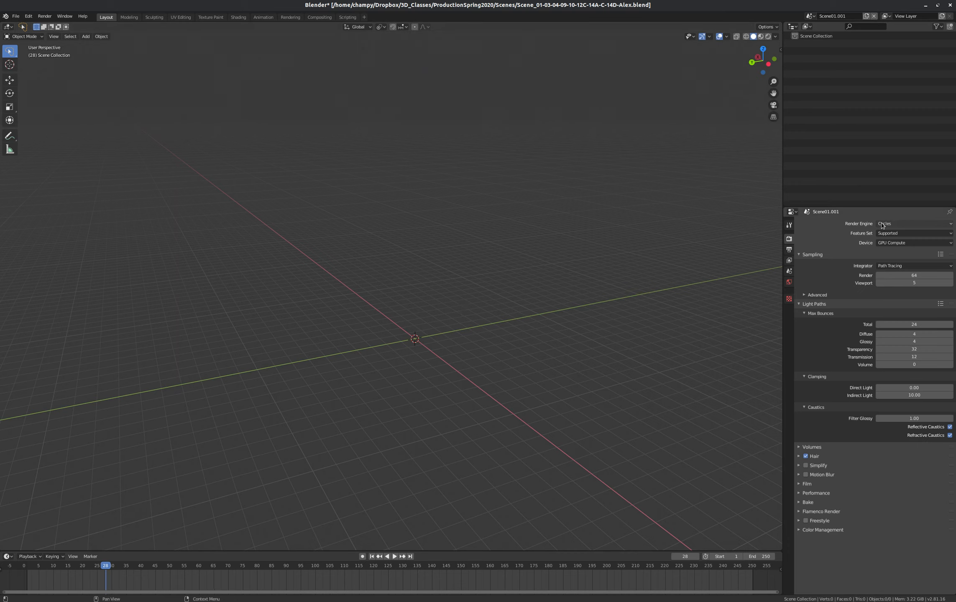
{"action": "mouse_move", "coordinate": [919, 229]}
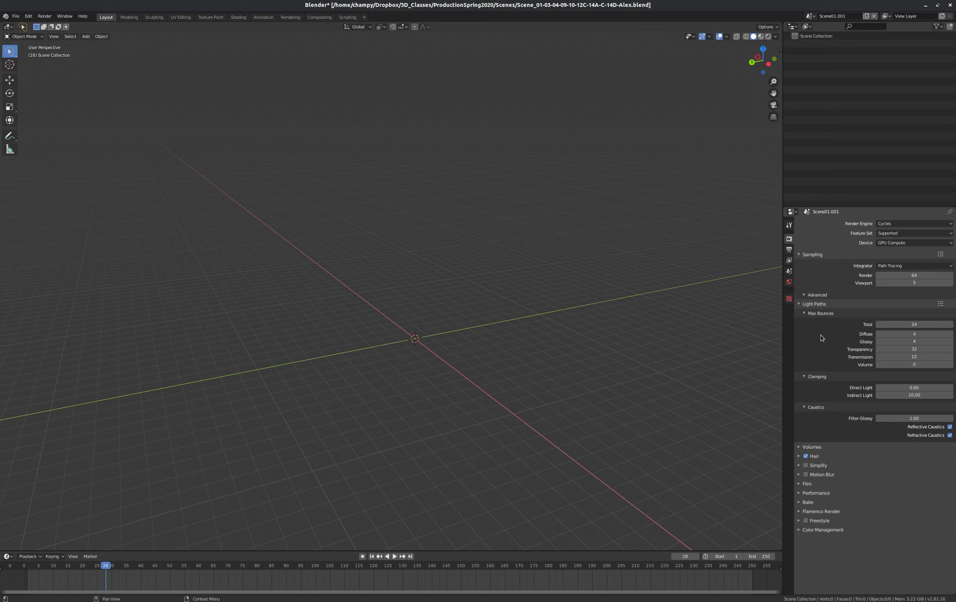
{"action": "mouse_move", "coordinate": [844, 325]}
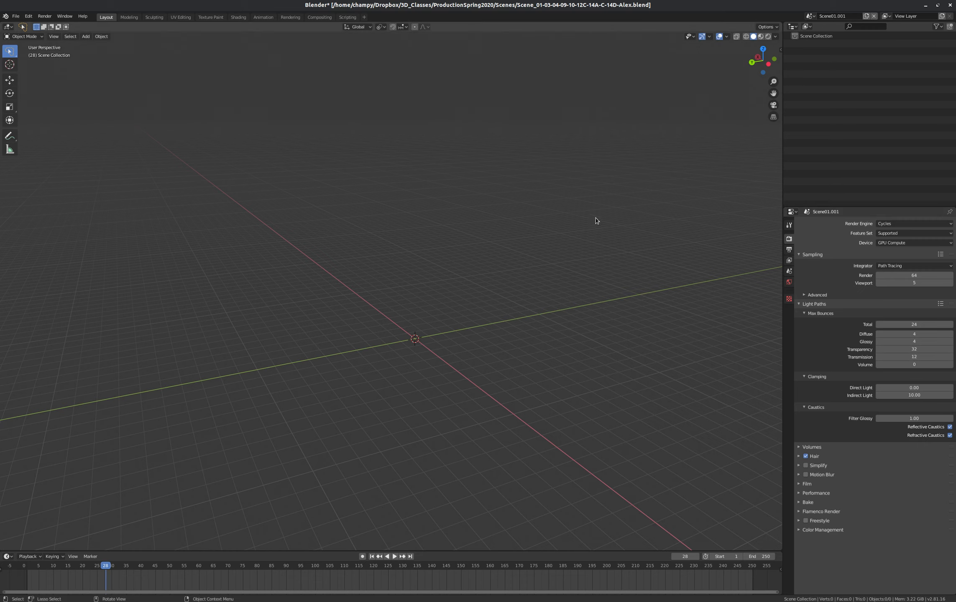
{"action": "mouse_move", "coordinate": [665, 118]}
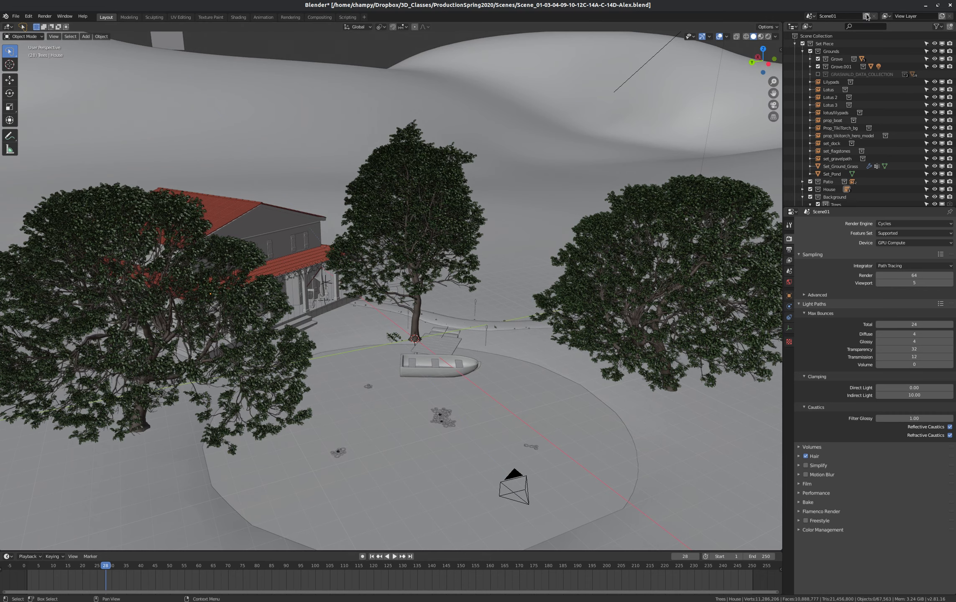
Step: Add a linked-copy scene sharing Scene01's courtyard objects, then make Scene01 active again
{"action": "left_click", "coordinate": [865, 15]}
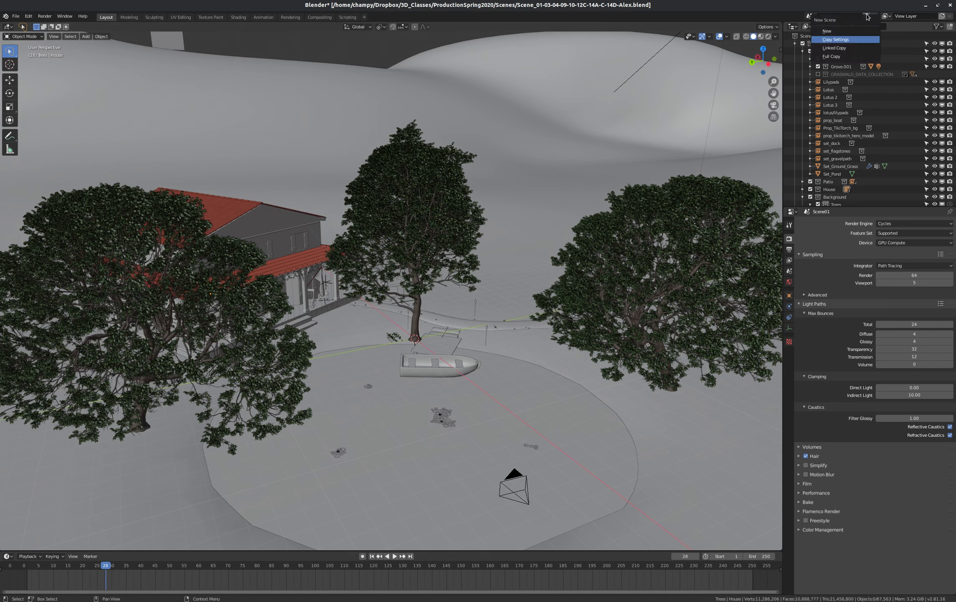
{"action": "mouse_move", "coordinate": [846, 49]}
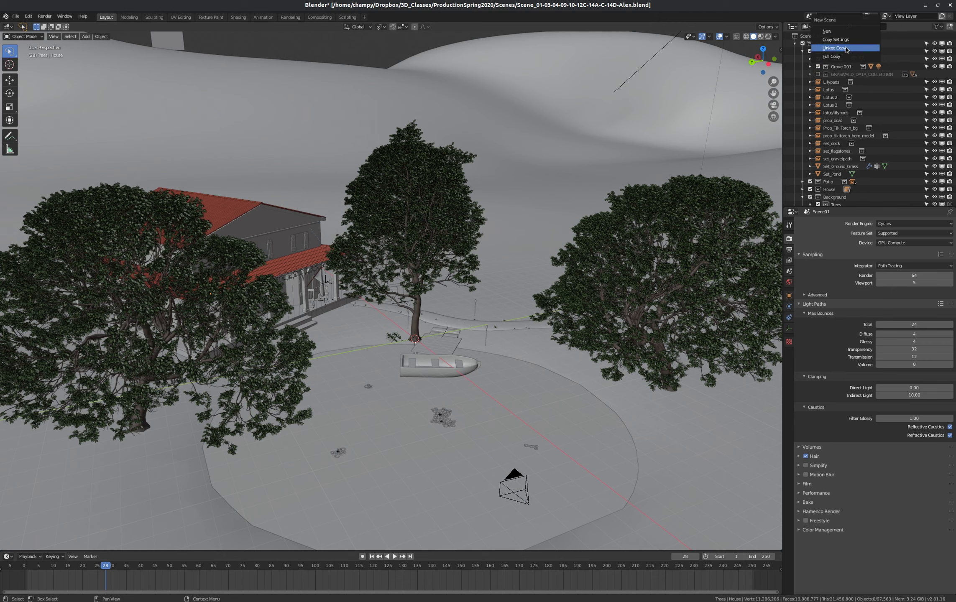
{"action": "mouse_move", "coordinate": [835, 48]}
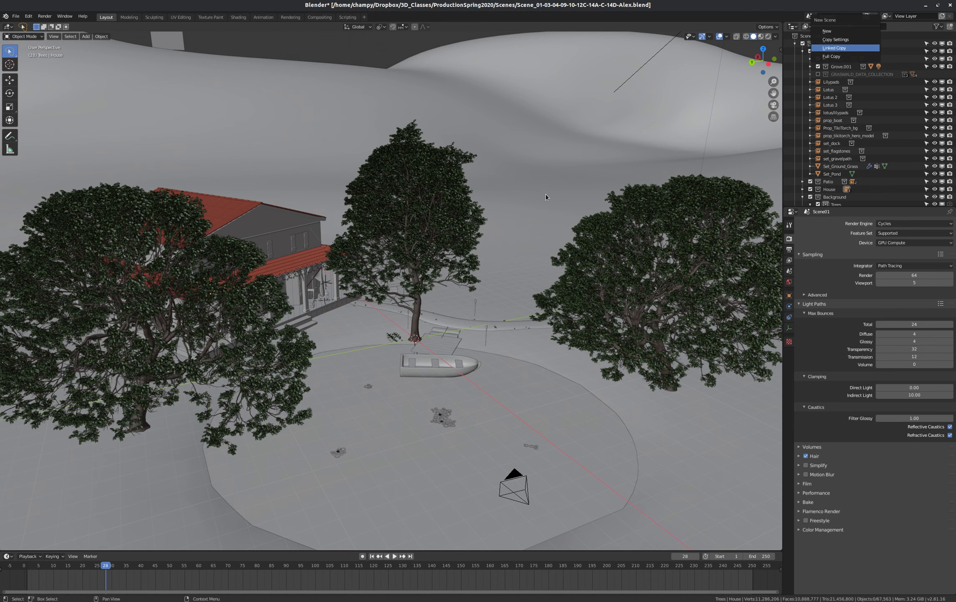
{"action": "left_click", "coordinate": [834, 48]}
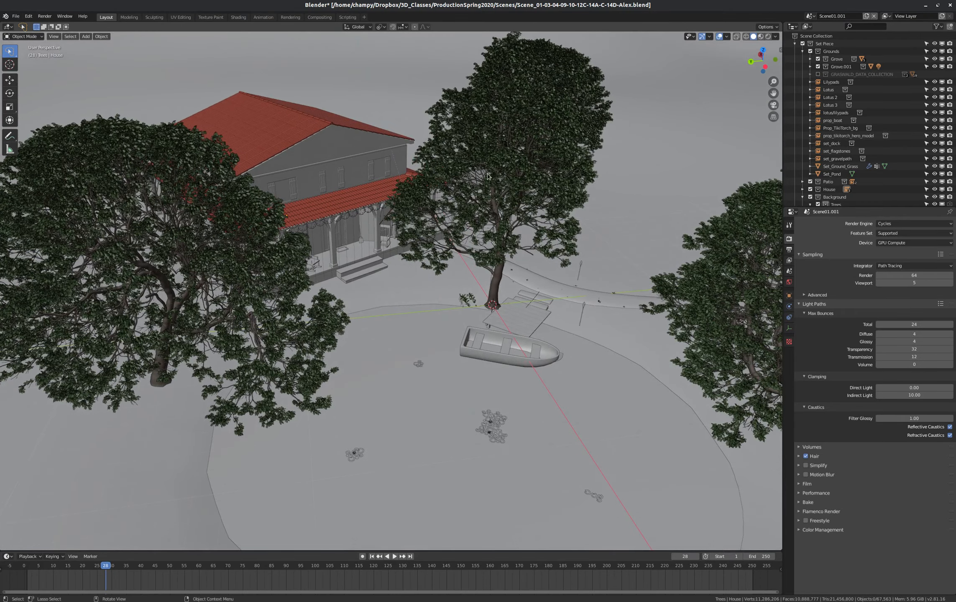
{"action": "mouse_move", "coordinate": [471, 237]}
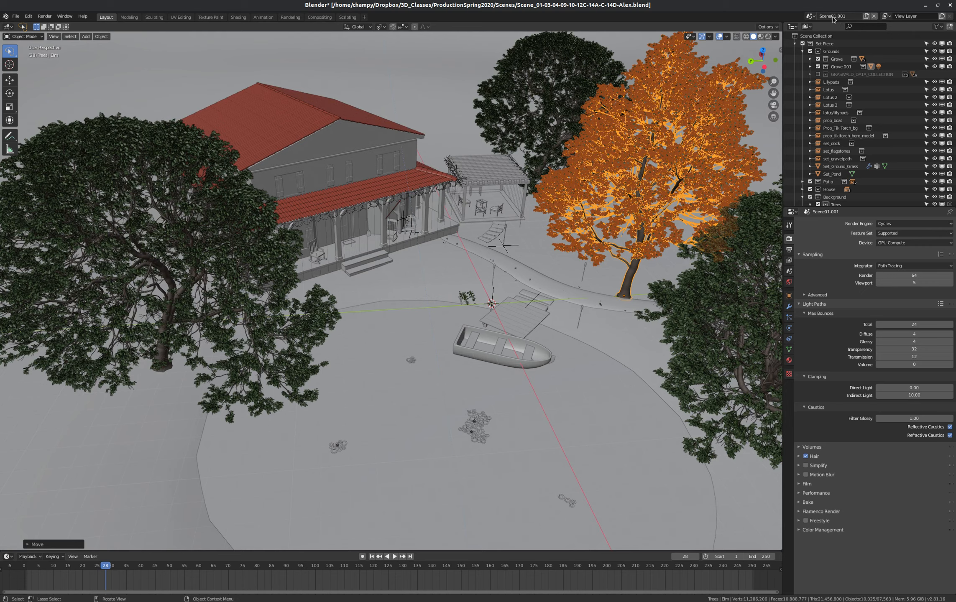
{"action": "left_click", "coordinate": [820, 16]}
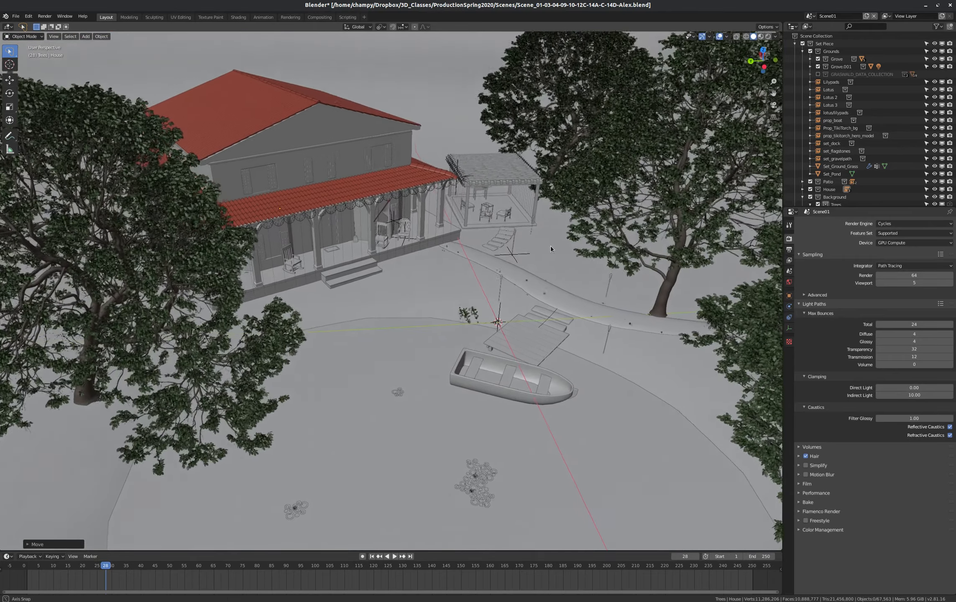
{"action": "left_click_drag", "start_coordinate": [549, 250], "coordinate": [476, 265]}
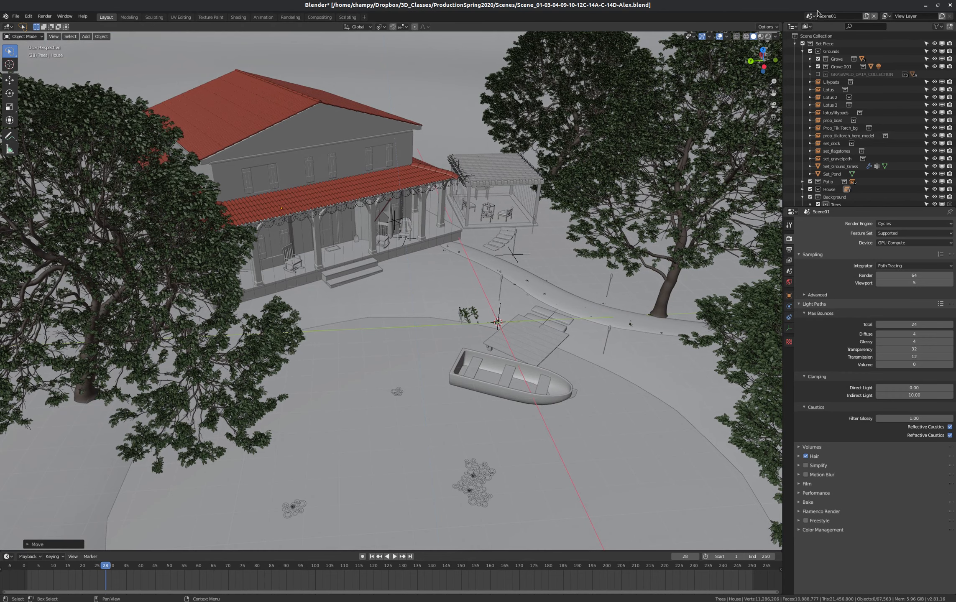
Step: Check the scene list holds only Scene01 and Scene01.001, keeping Scene01 active
{"action": "left_click", "coordinate": [808, 15]}
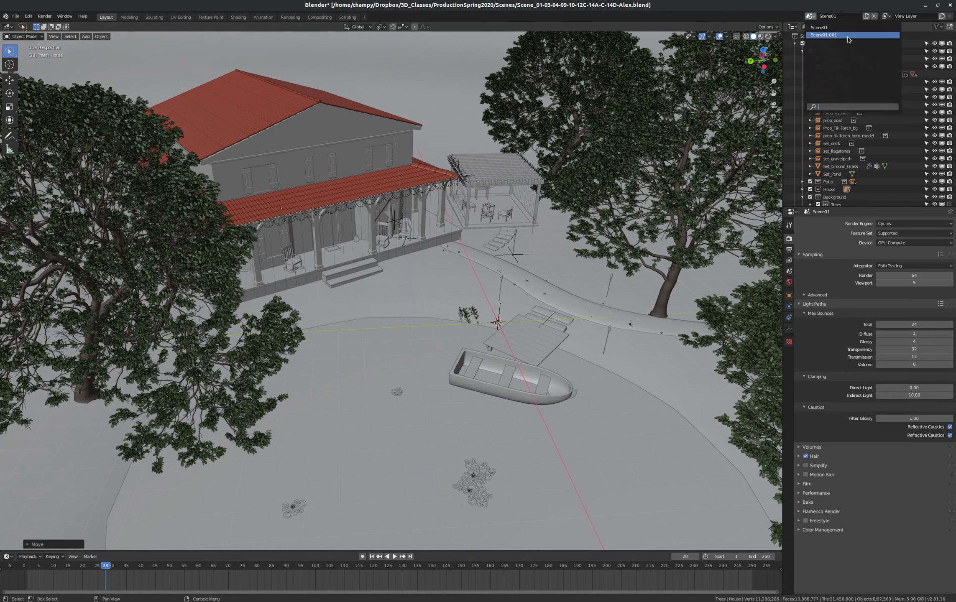
{"action": "left_click", "coordinate": [846, 35]}
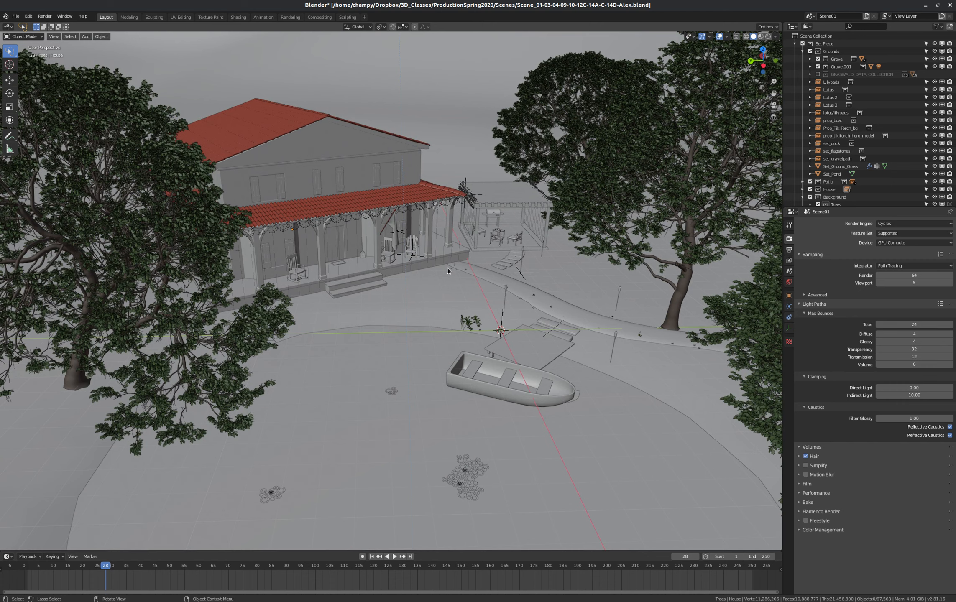
{"action": "mouse_move", "coordinate": [624, 183]}
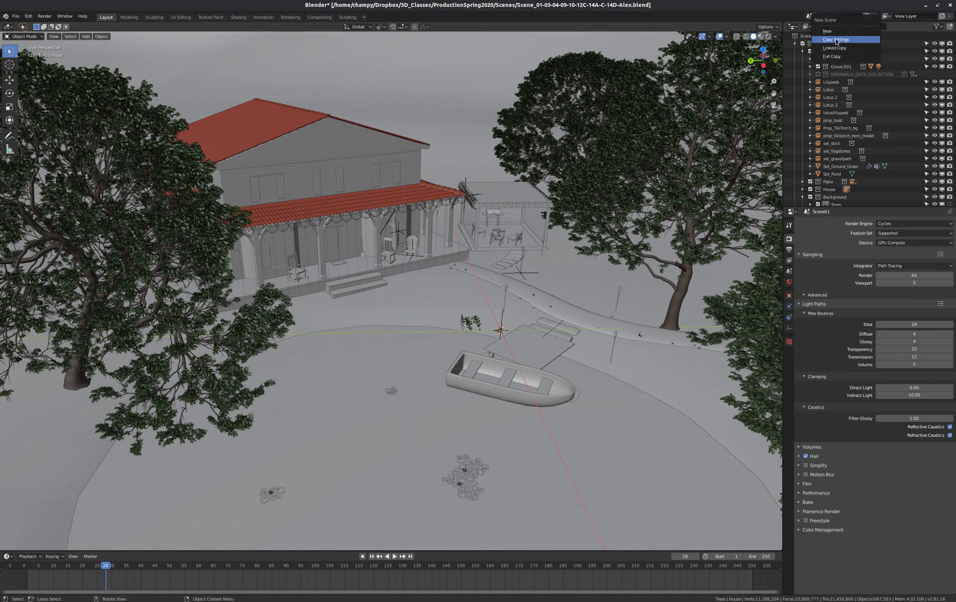
Step: Create Scene01.001 copying only settings and set its Background Scene to Scene01
{"action": "left_click", "coordinate": [826, 31]}
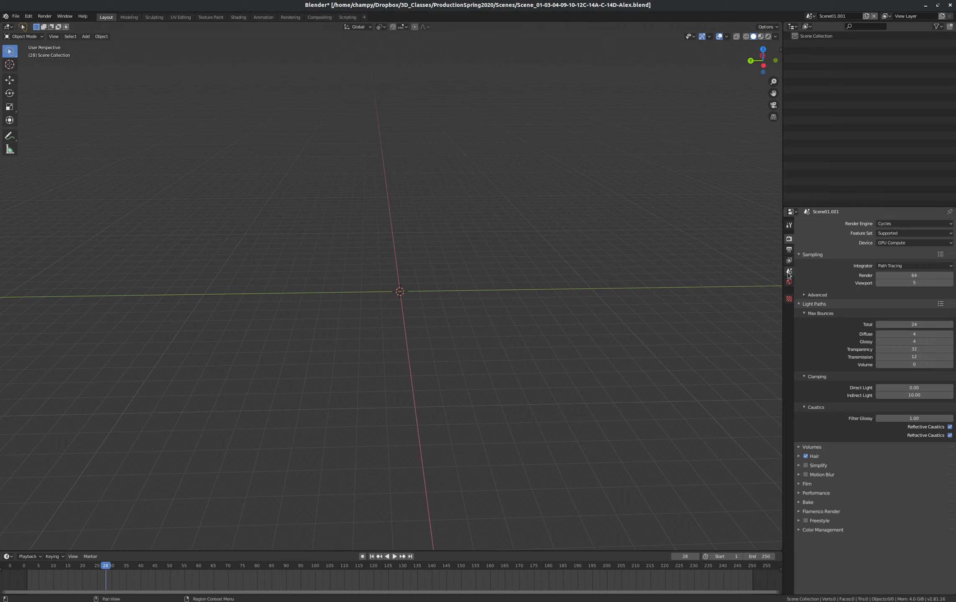
{"action": "mouse_move", "coordinate": [788, 272]}
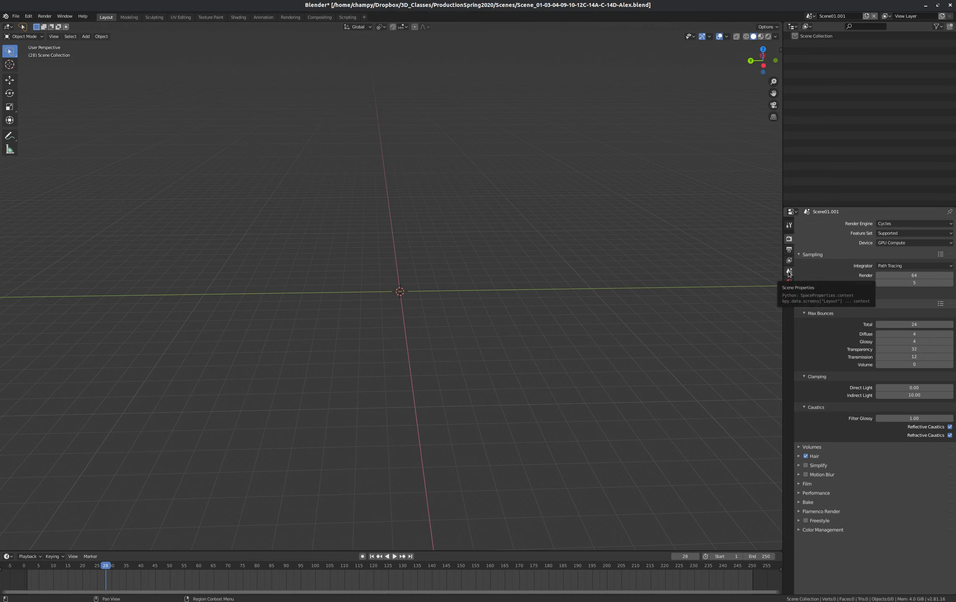
{"action": "left_click", "coordinate": [788, 272]}
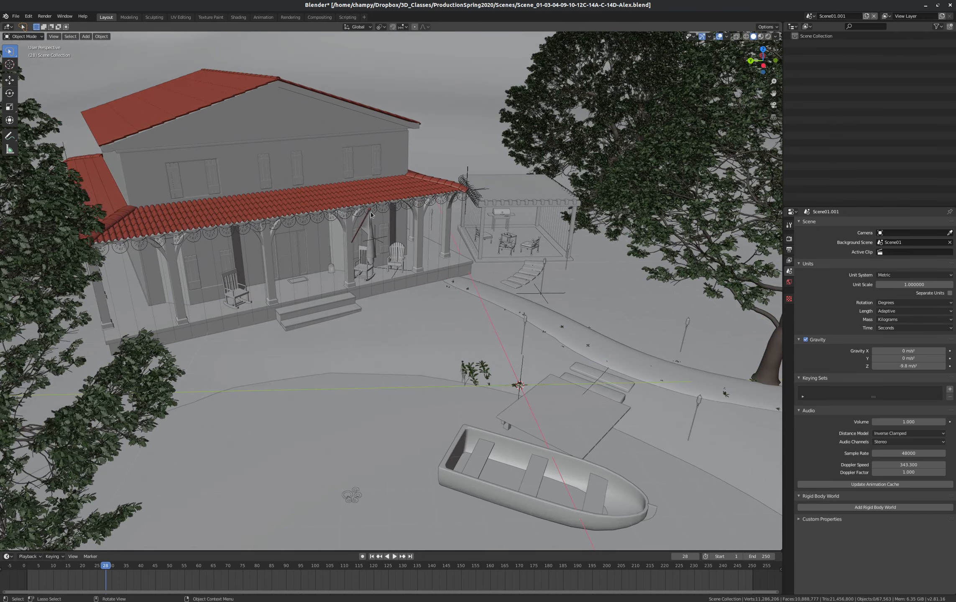
{"action": "mouse_move", "coordinate": [526, 264]}
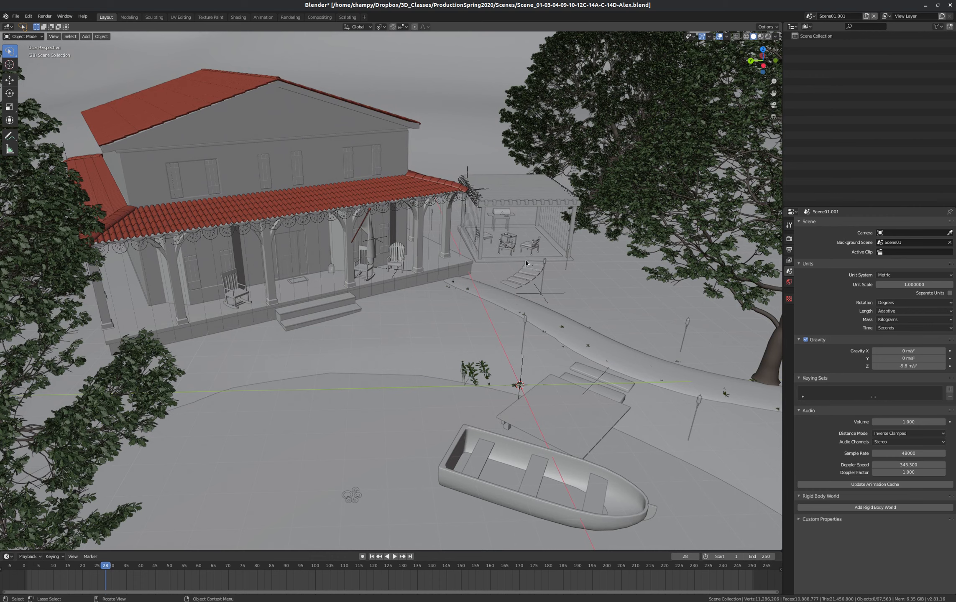
{"action": "mouse_move", "coordinate": [344, 239]}
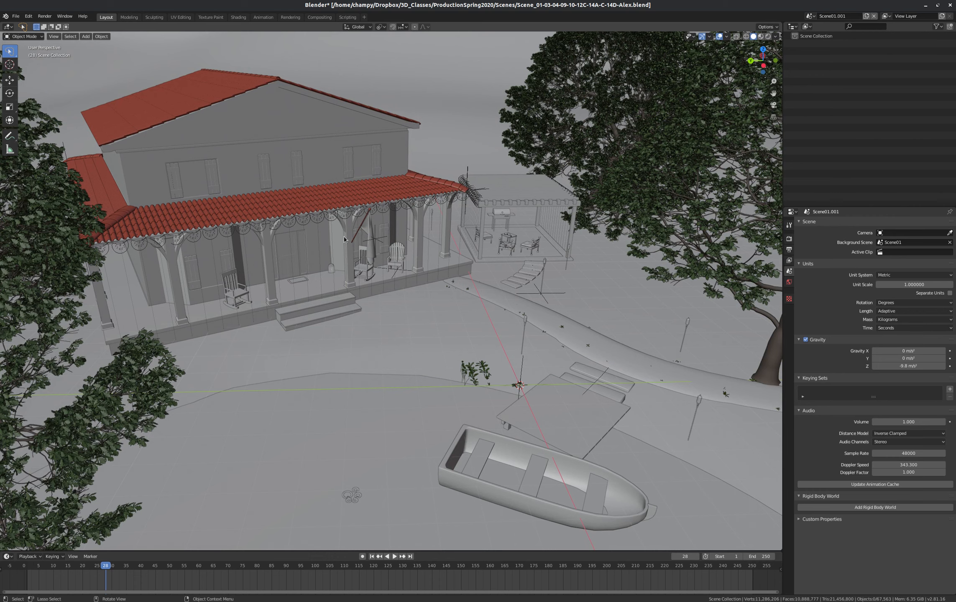
{"action": "mouse_move", "coordinate": [295, 254]}
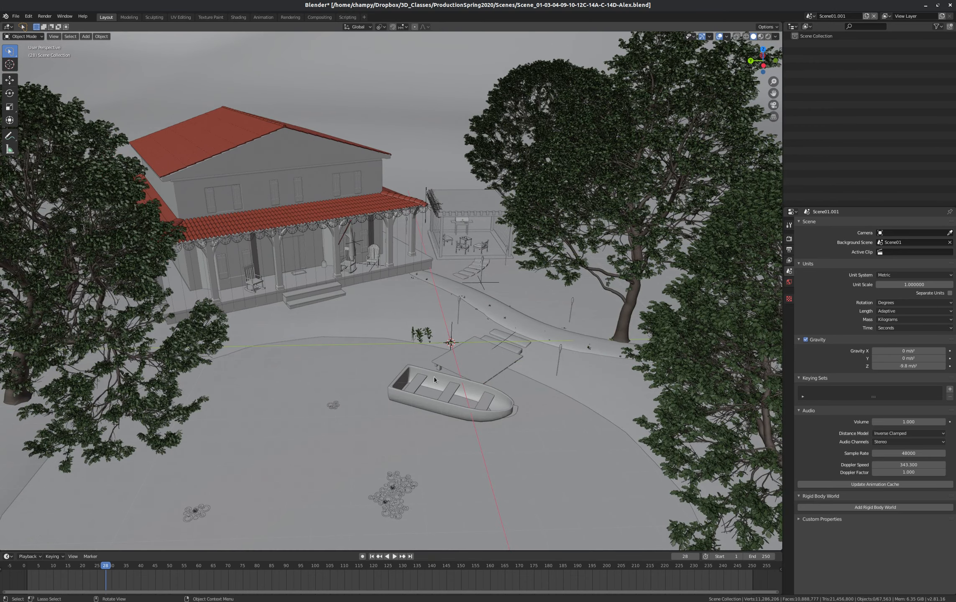
{"action": "mouse_move", "coordinate": [317, 290]}
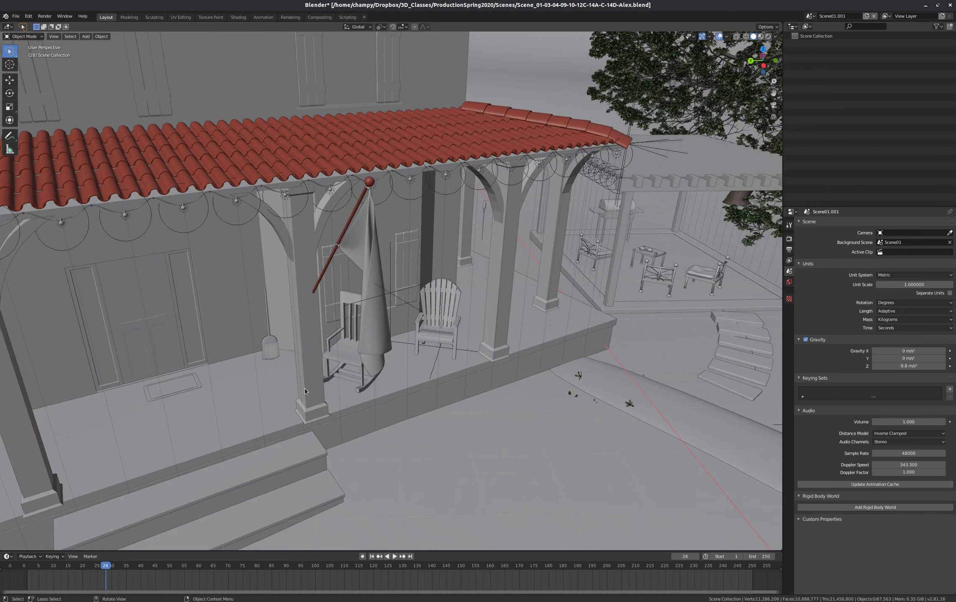
{"action": "mouse_move", "coordinate": [133, 570]}
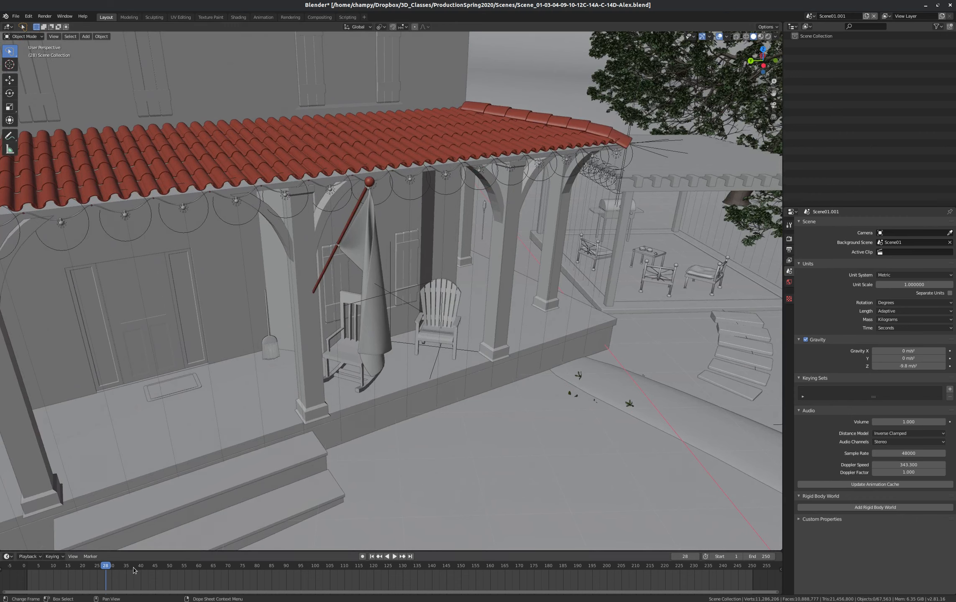
Step: Scrub the playhead through frames 46, 99 and 127 up to frame 158
{"action": "left_click", "coordinate": [394, 556]}
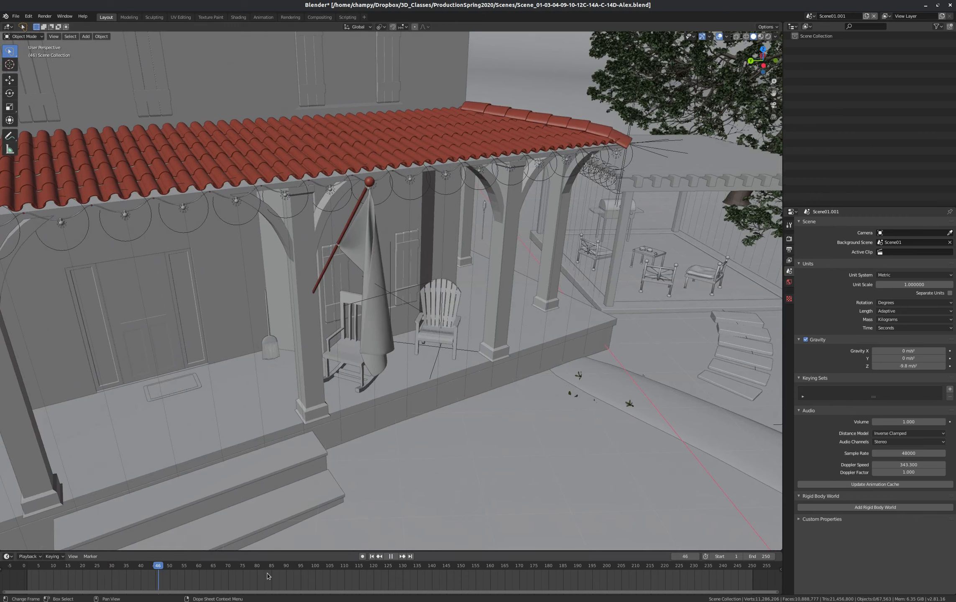
{"action": "left_click", "coordinate": [312, 565]}
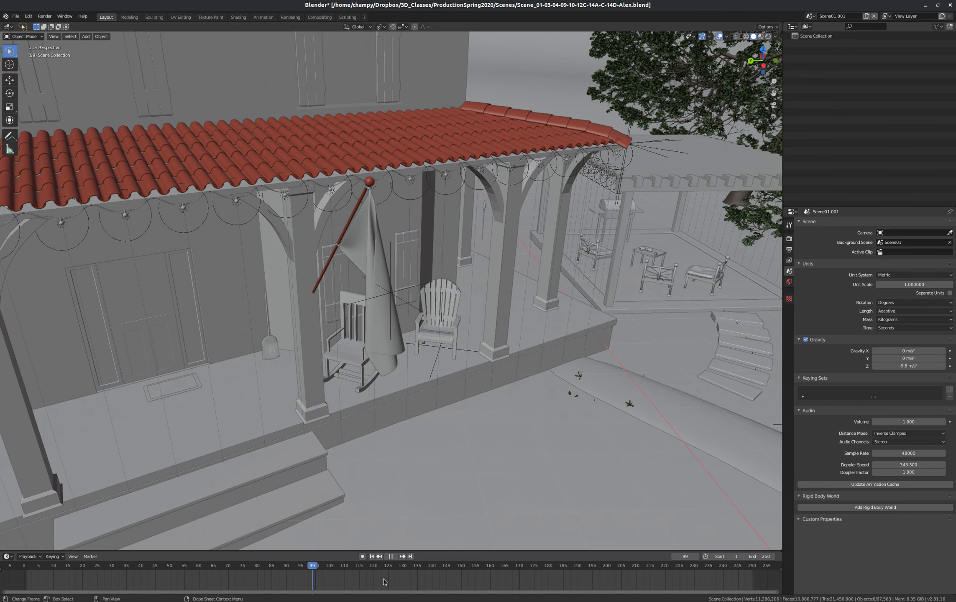
{"action": "left_click", "coordinate": [394, 566]}
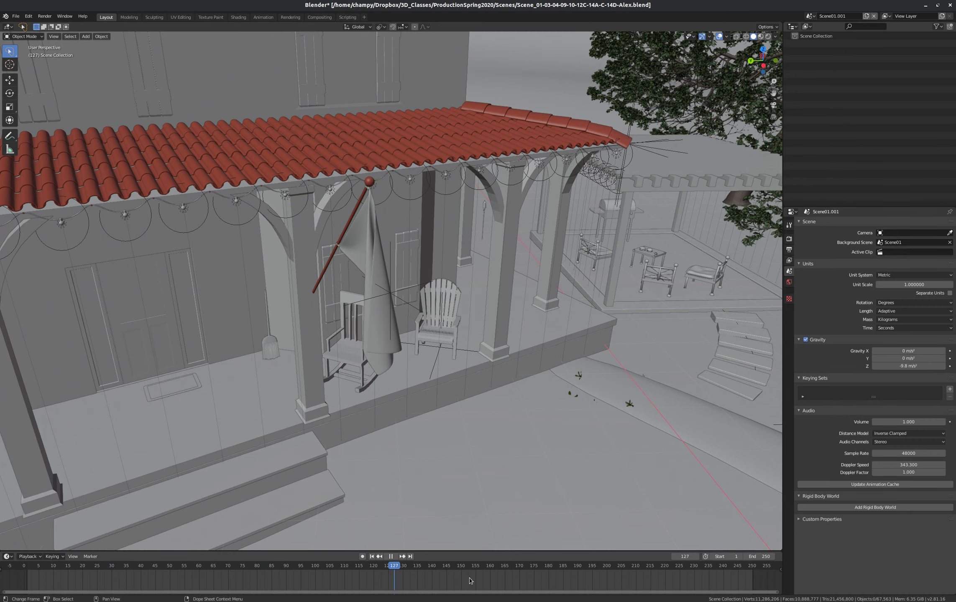
{"action": "left_click", "coordinate": [483, 565]}
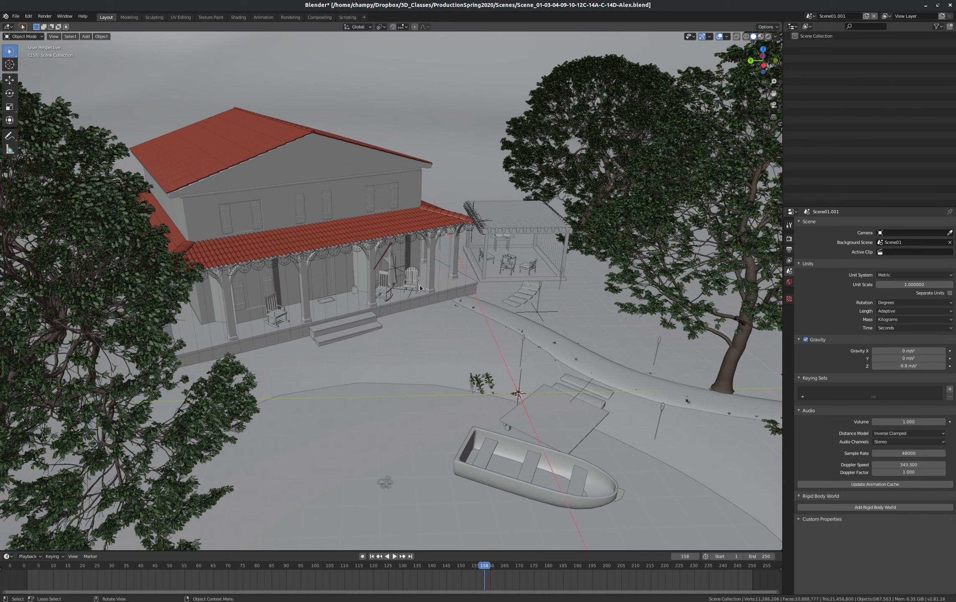
{"action": "mouse_move", "coordinate": [406, 225]}
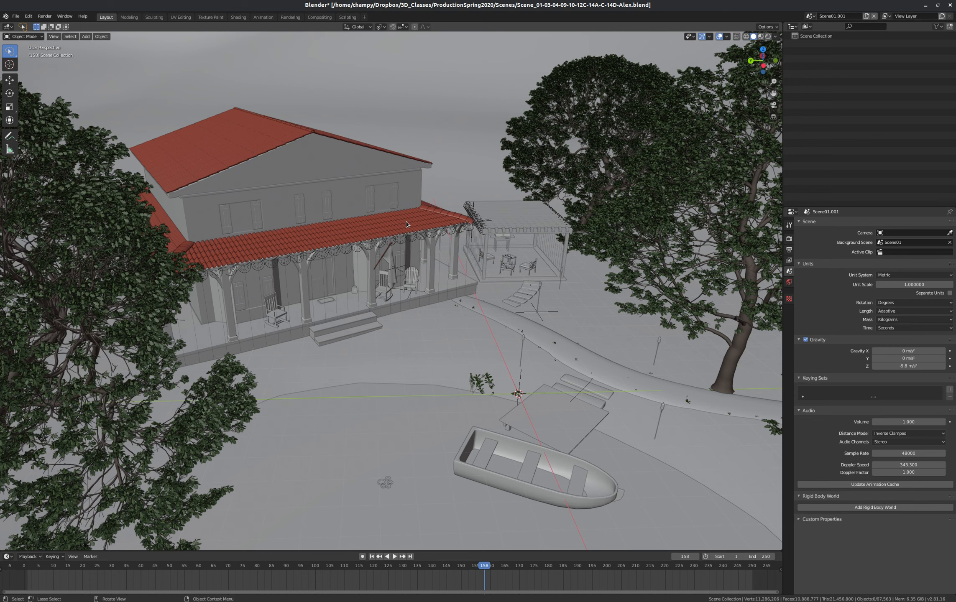
{"action": "mouse_move", "coordinate": [346, 267]}
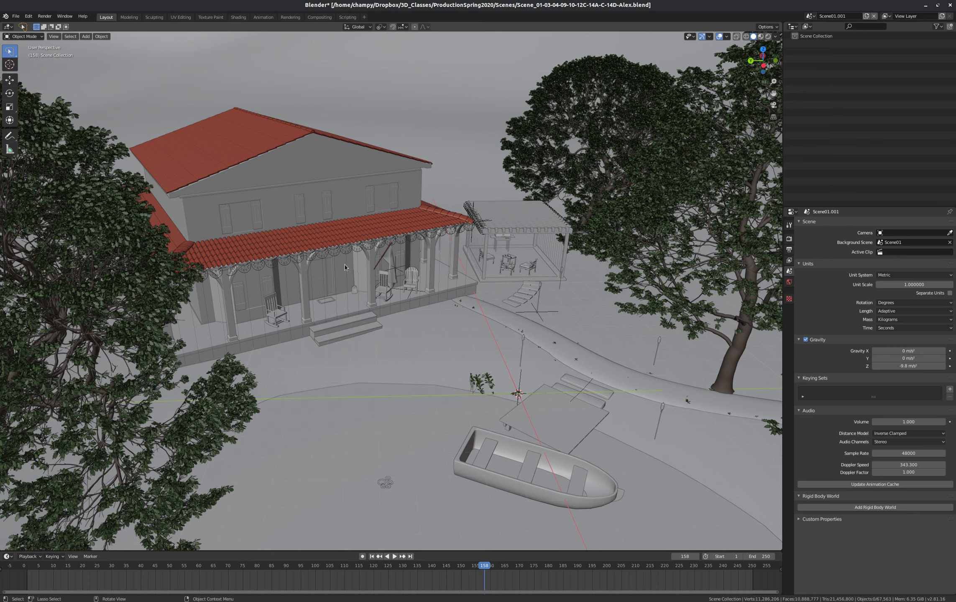
{"action": "mouse_move", "coordinate": [32, 217]}
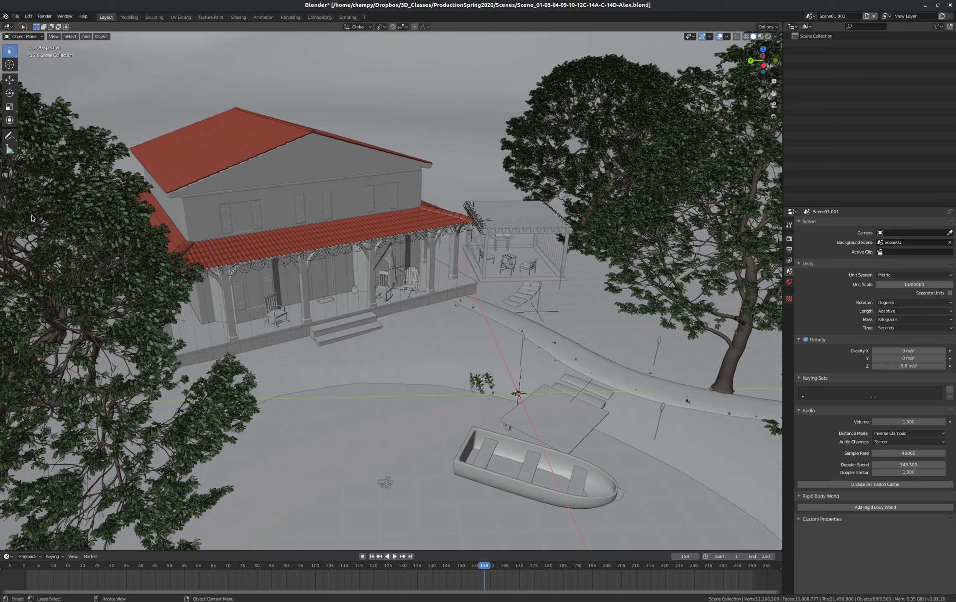